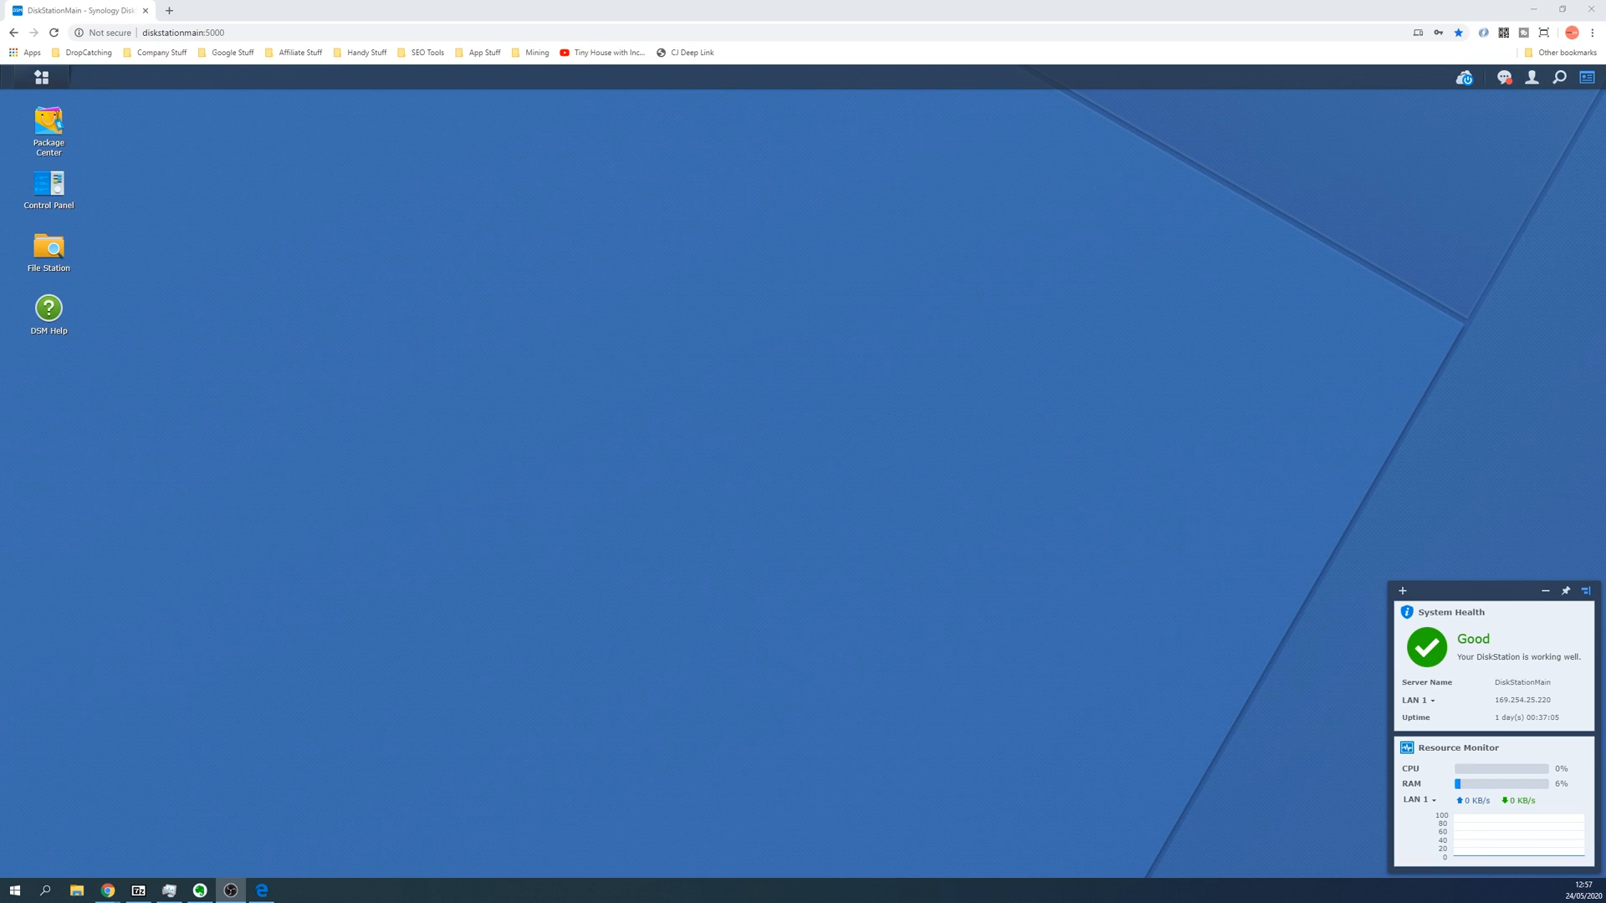
mouse_move(1305, 425)
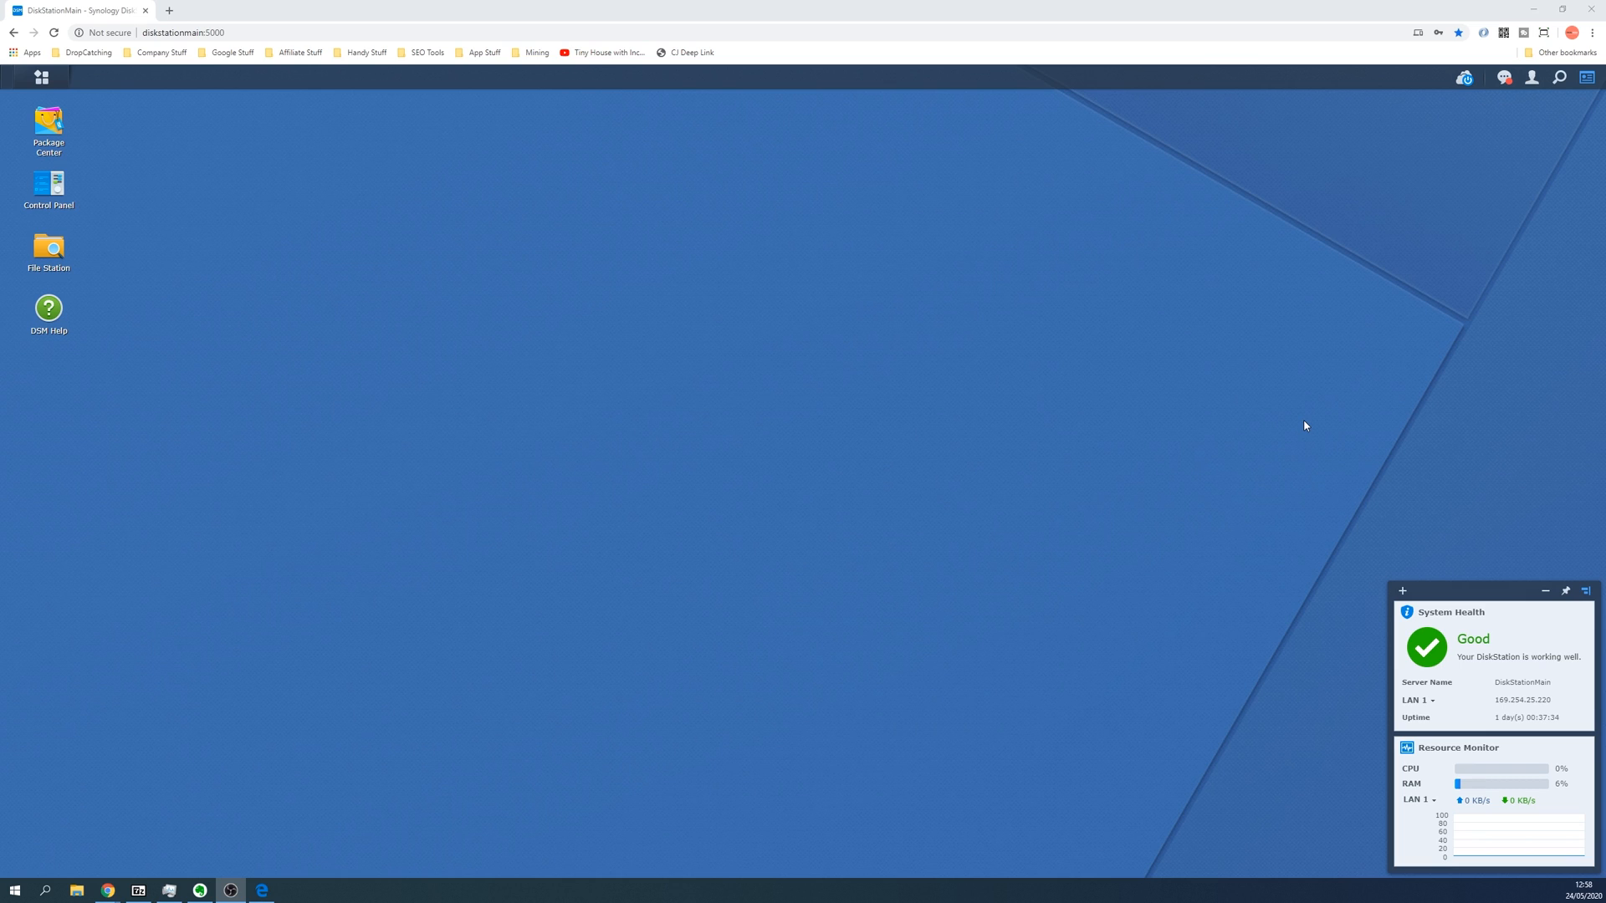
Step: Reach the DSM desktop in a new tab via the diskstationmain:5000 hostname address
type("diskstationmain:5000")
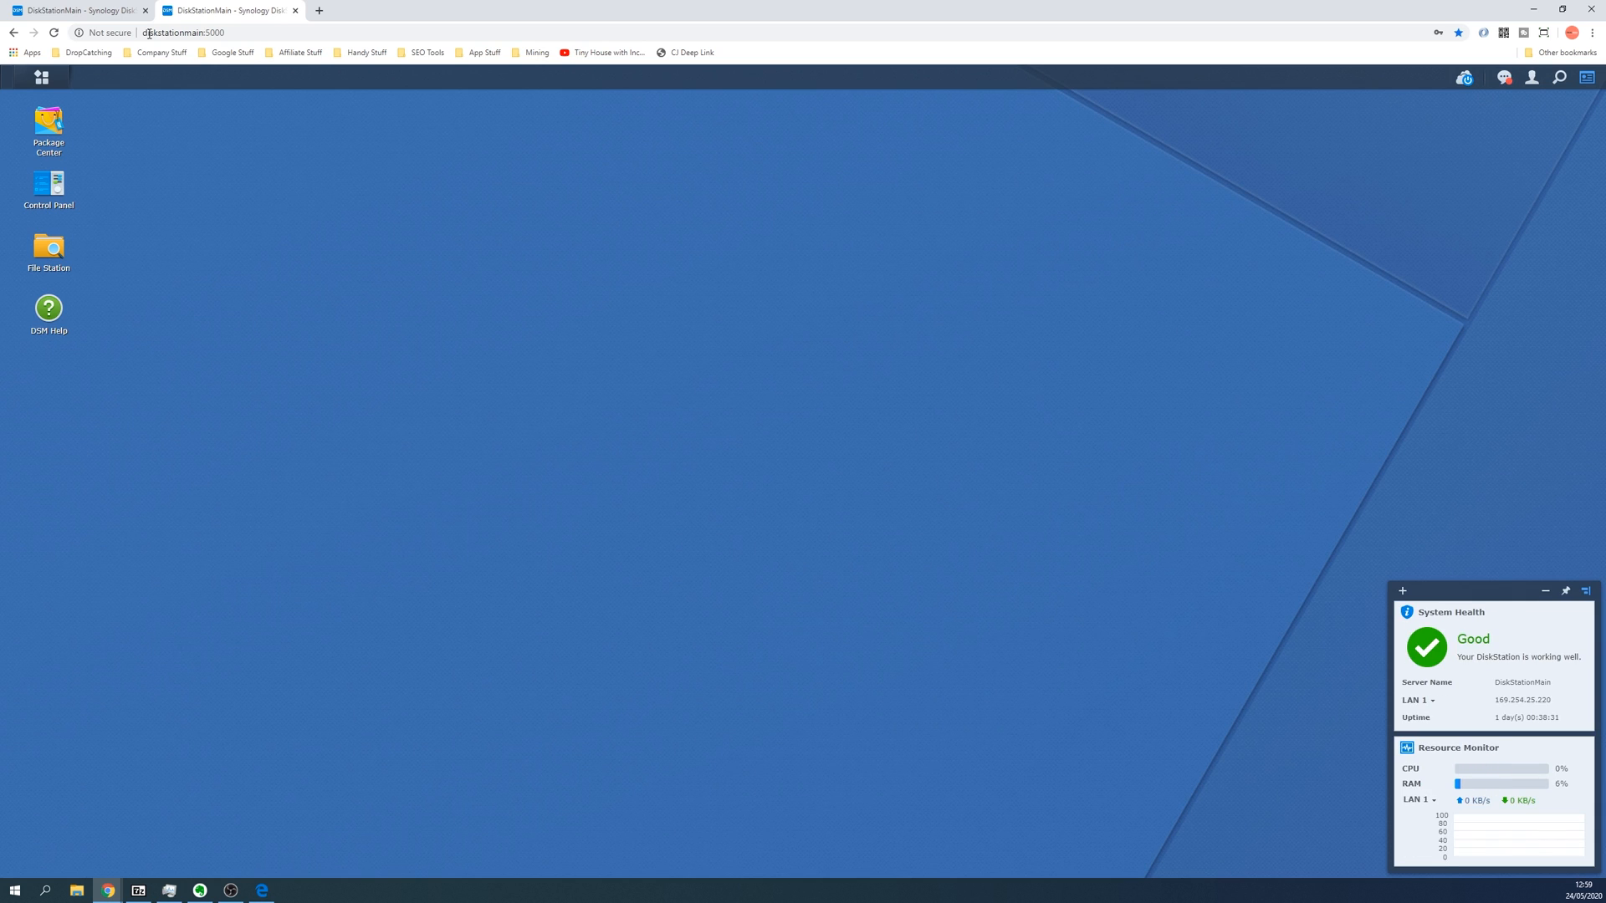
mouse_move(41, 77)
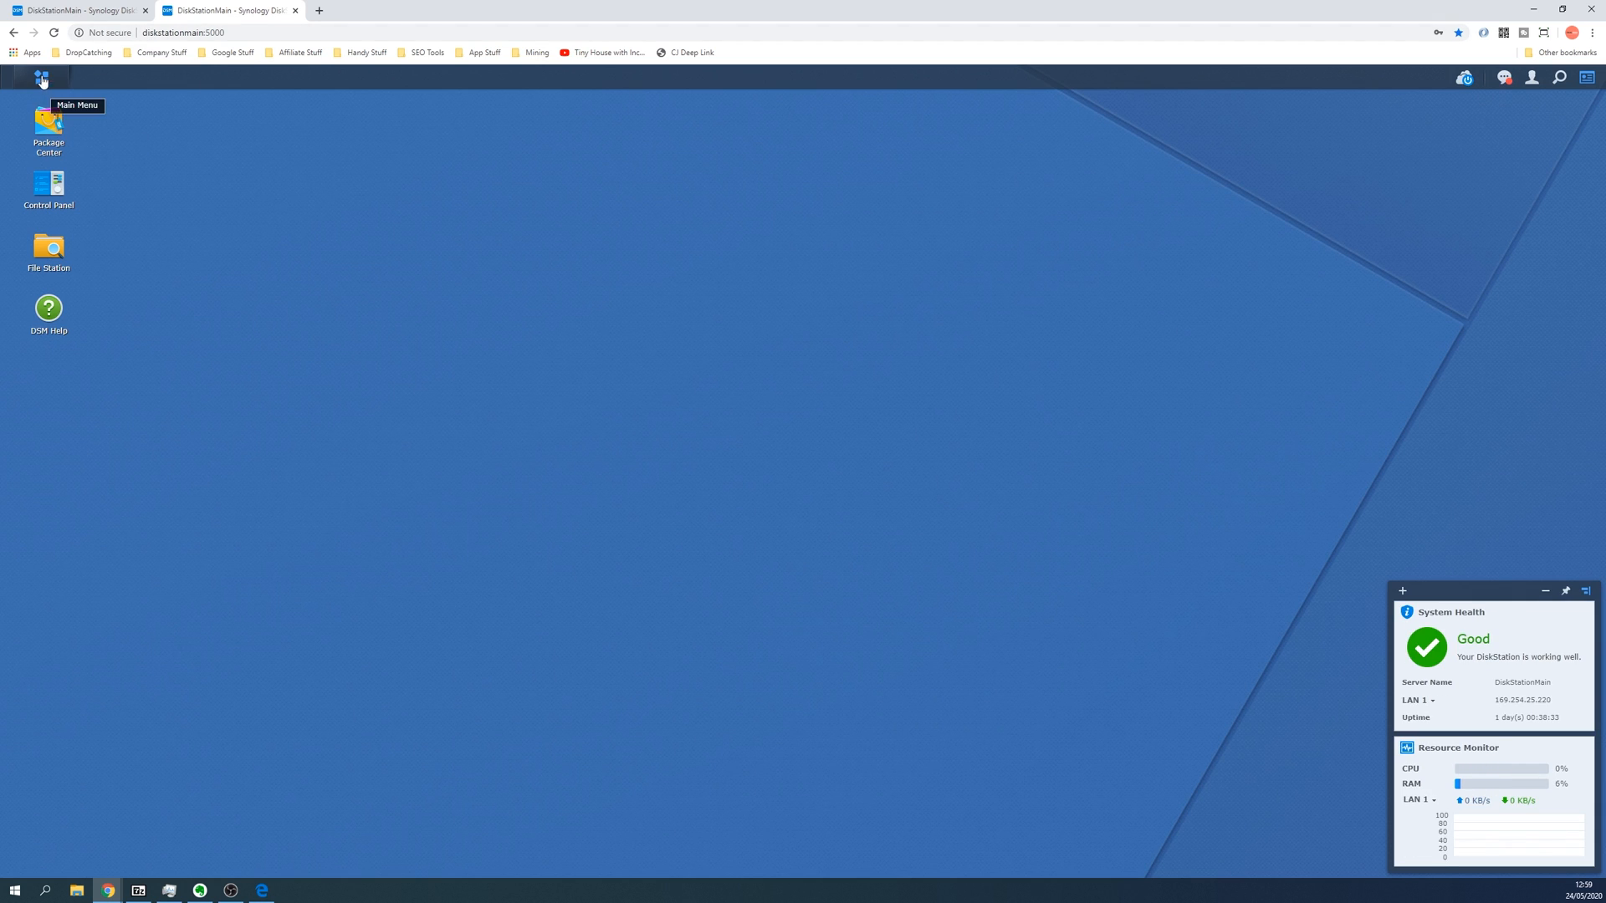
mouse_move(49, 122)
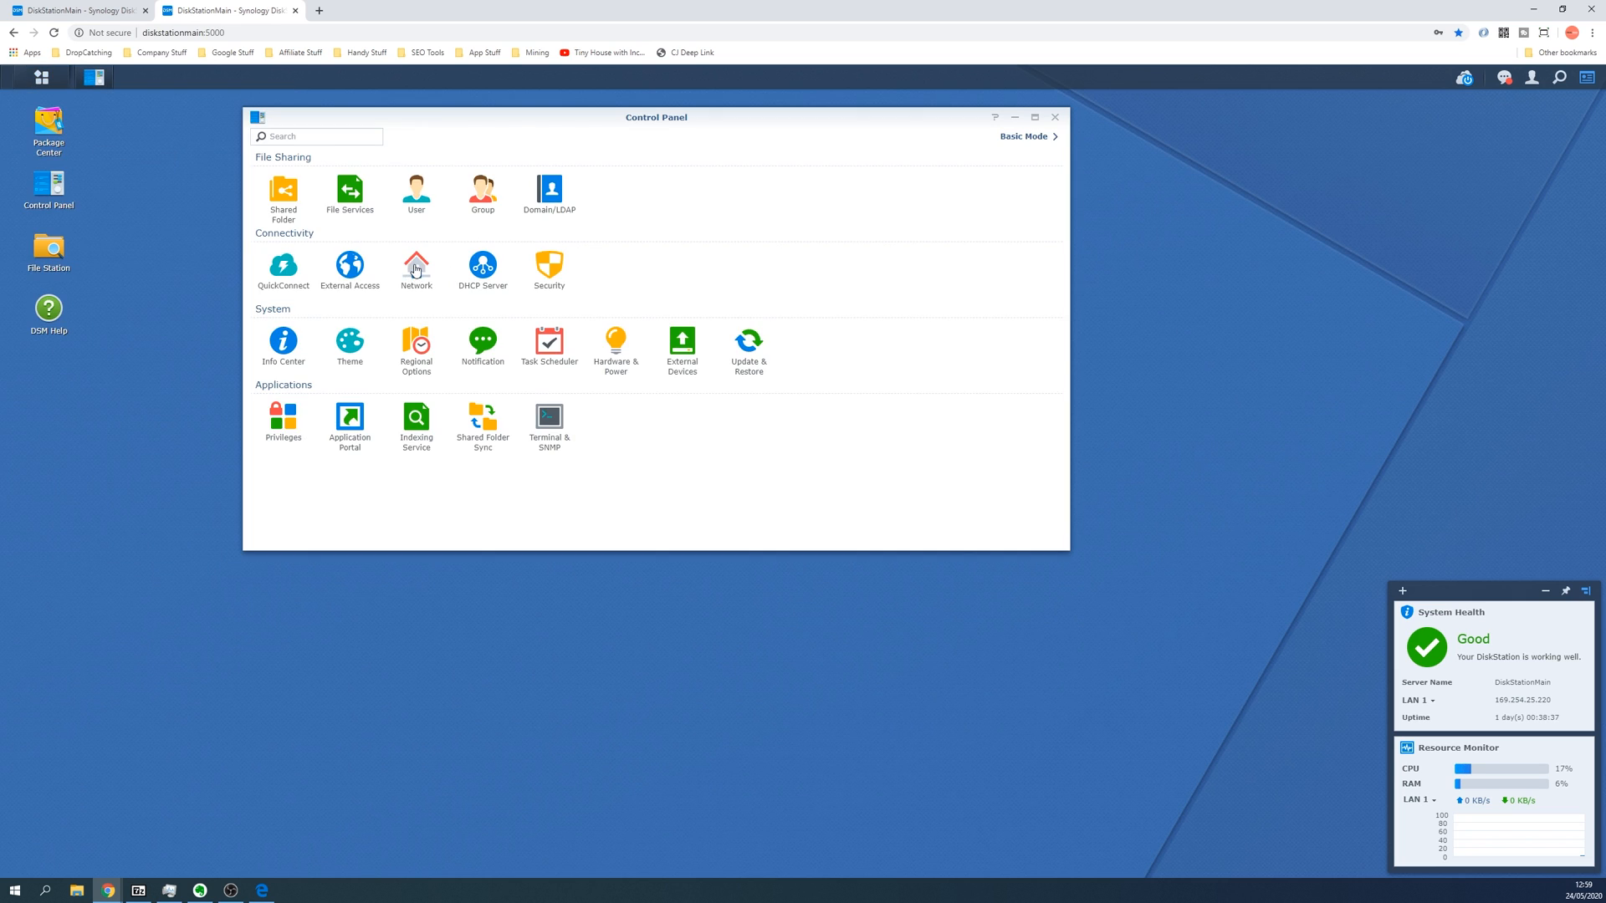
Step: Expand LAN 5 in Control Panel > Network > Network Interface and select its IP 192.168.1.71
left_click(416, 266)
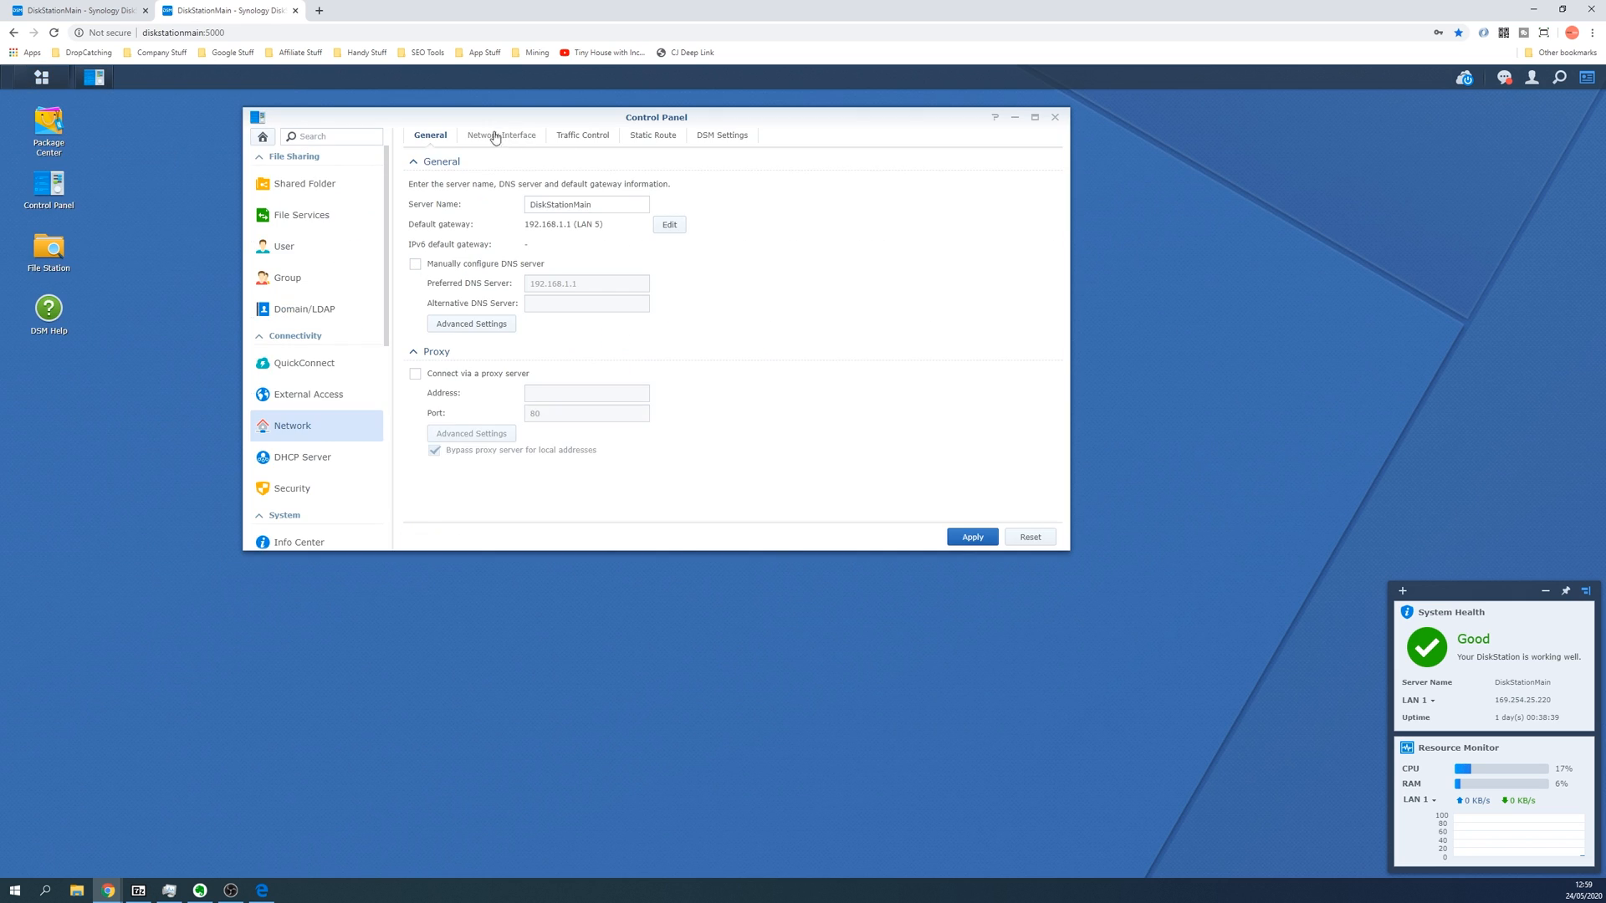
left_click(502, 134)
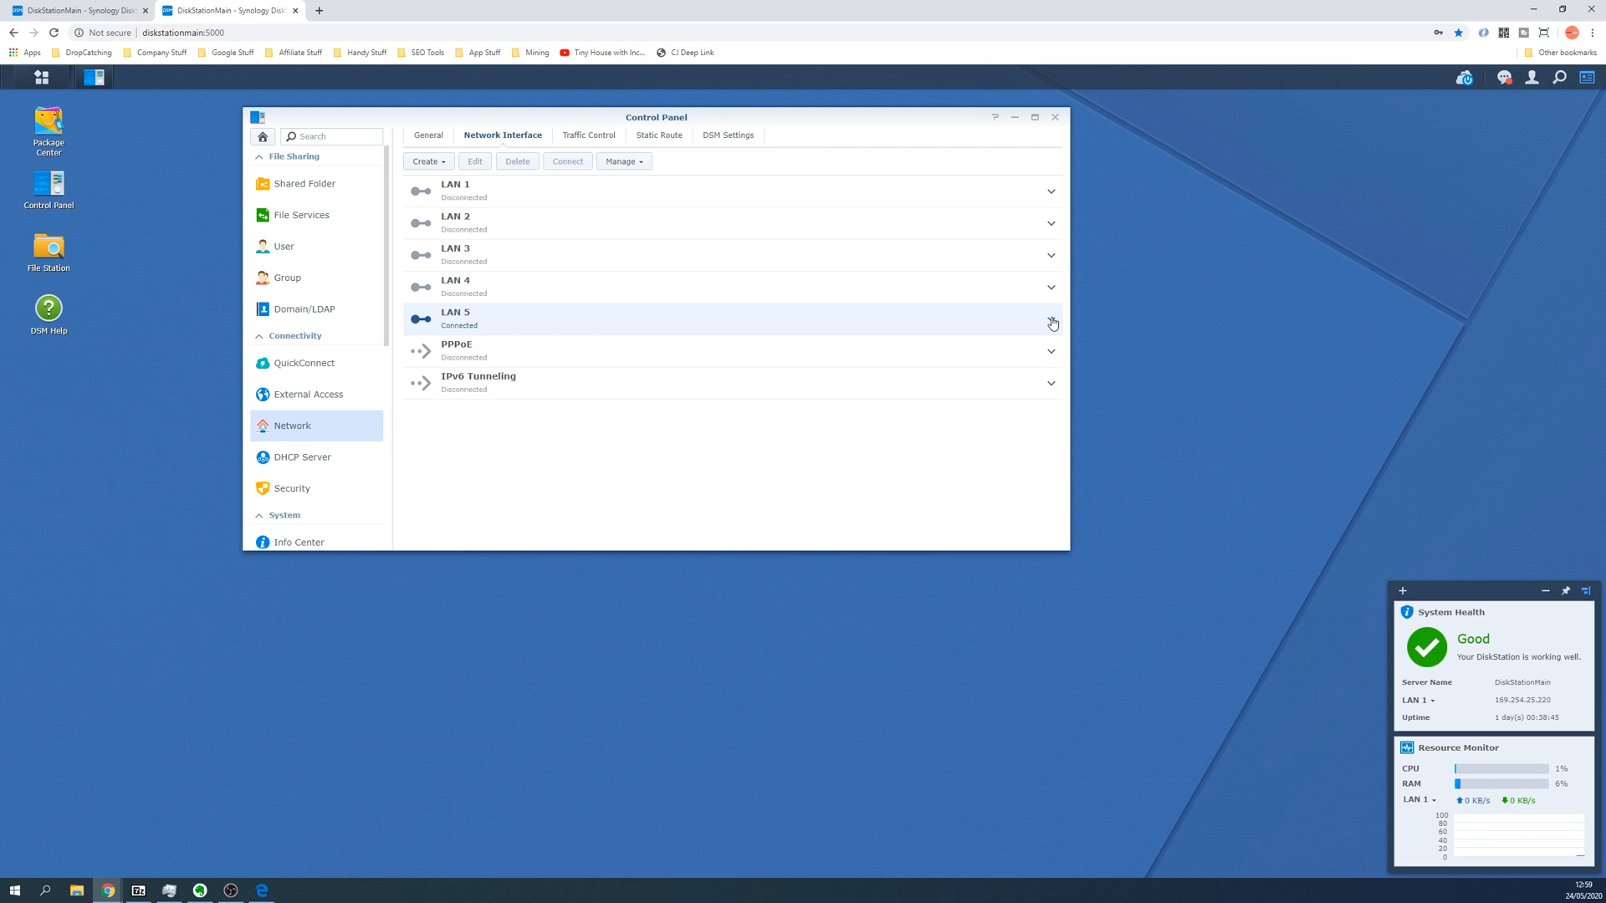
left_click(1050, 319)
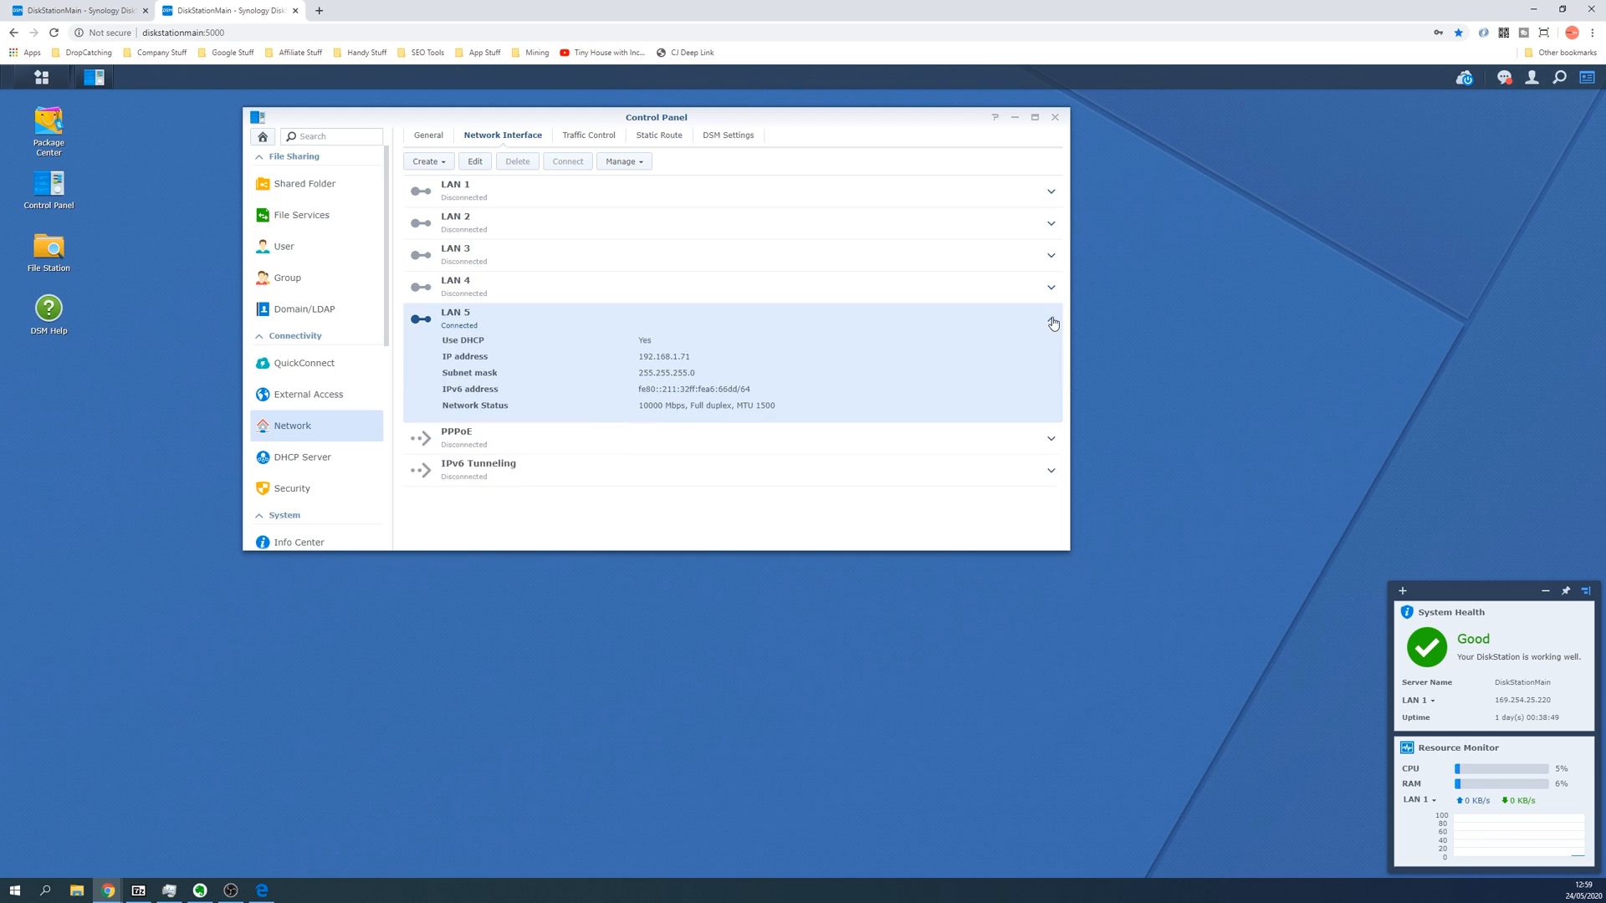
double_click(664, 359)
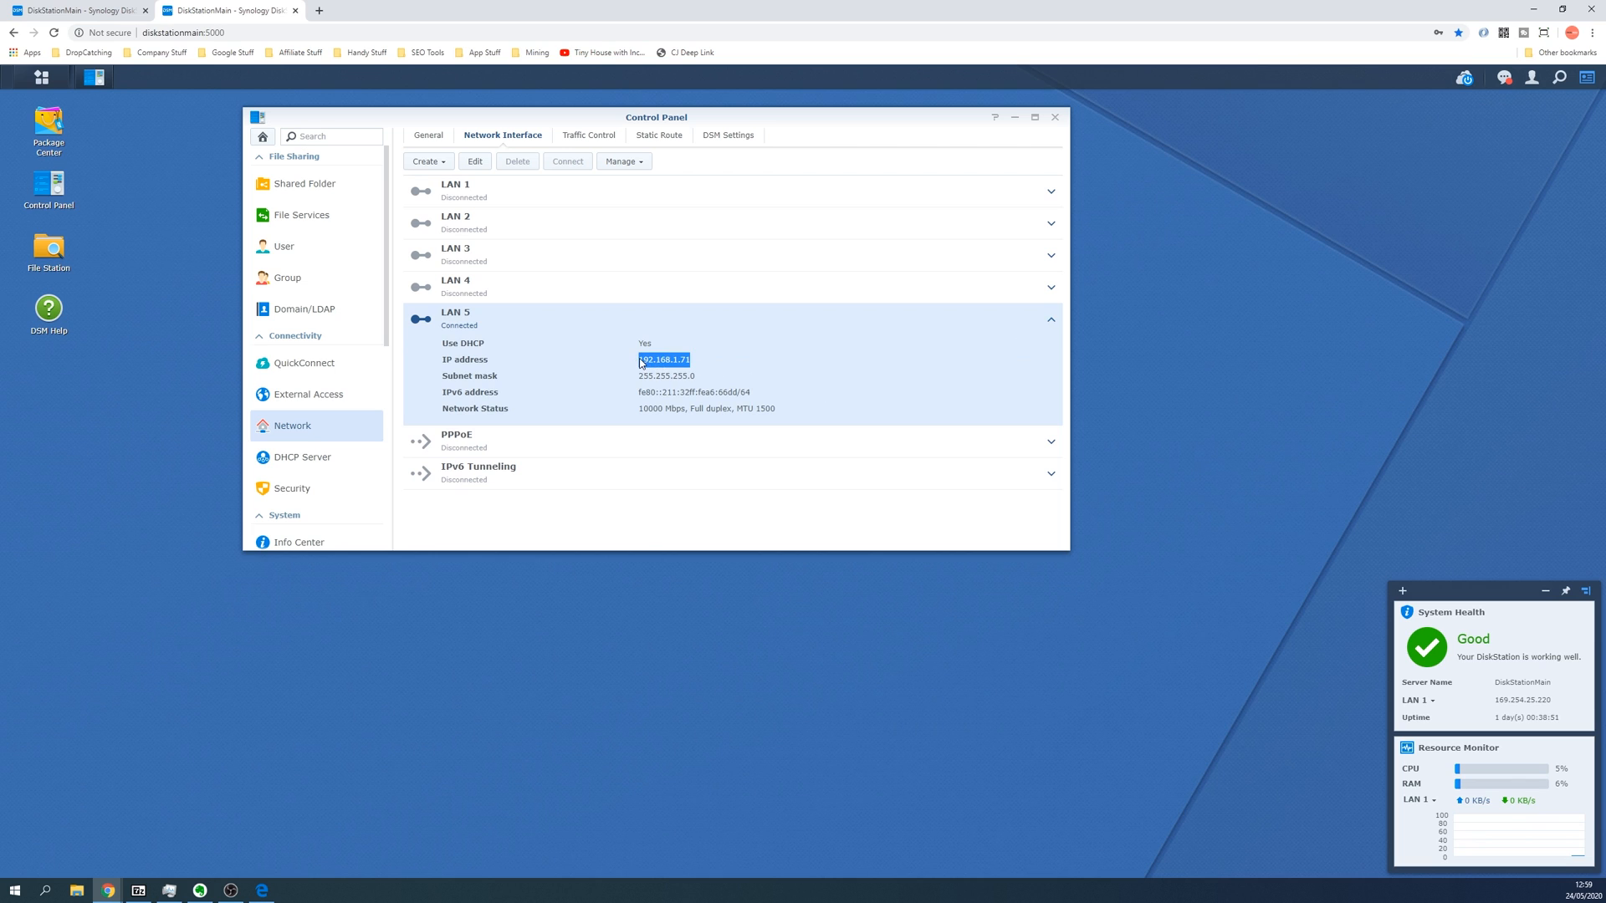
left_click(718, 367)
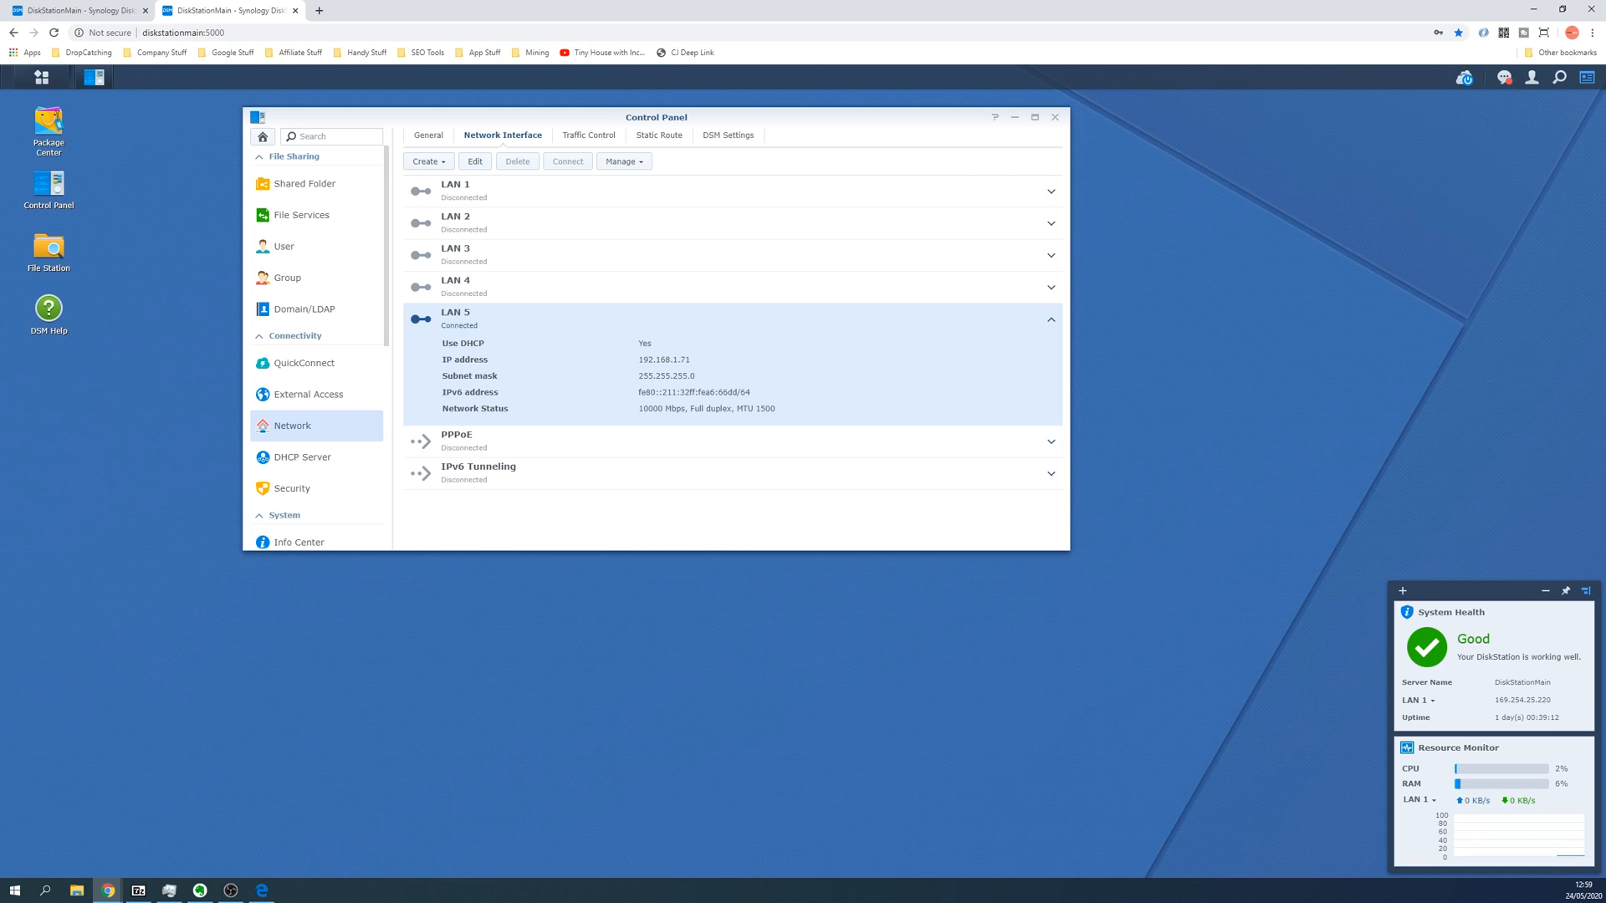
mouse_move(293, 751)
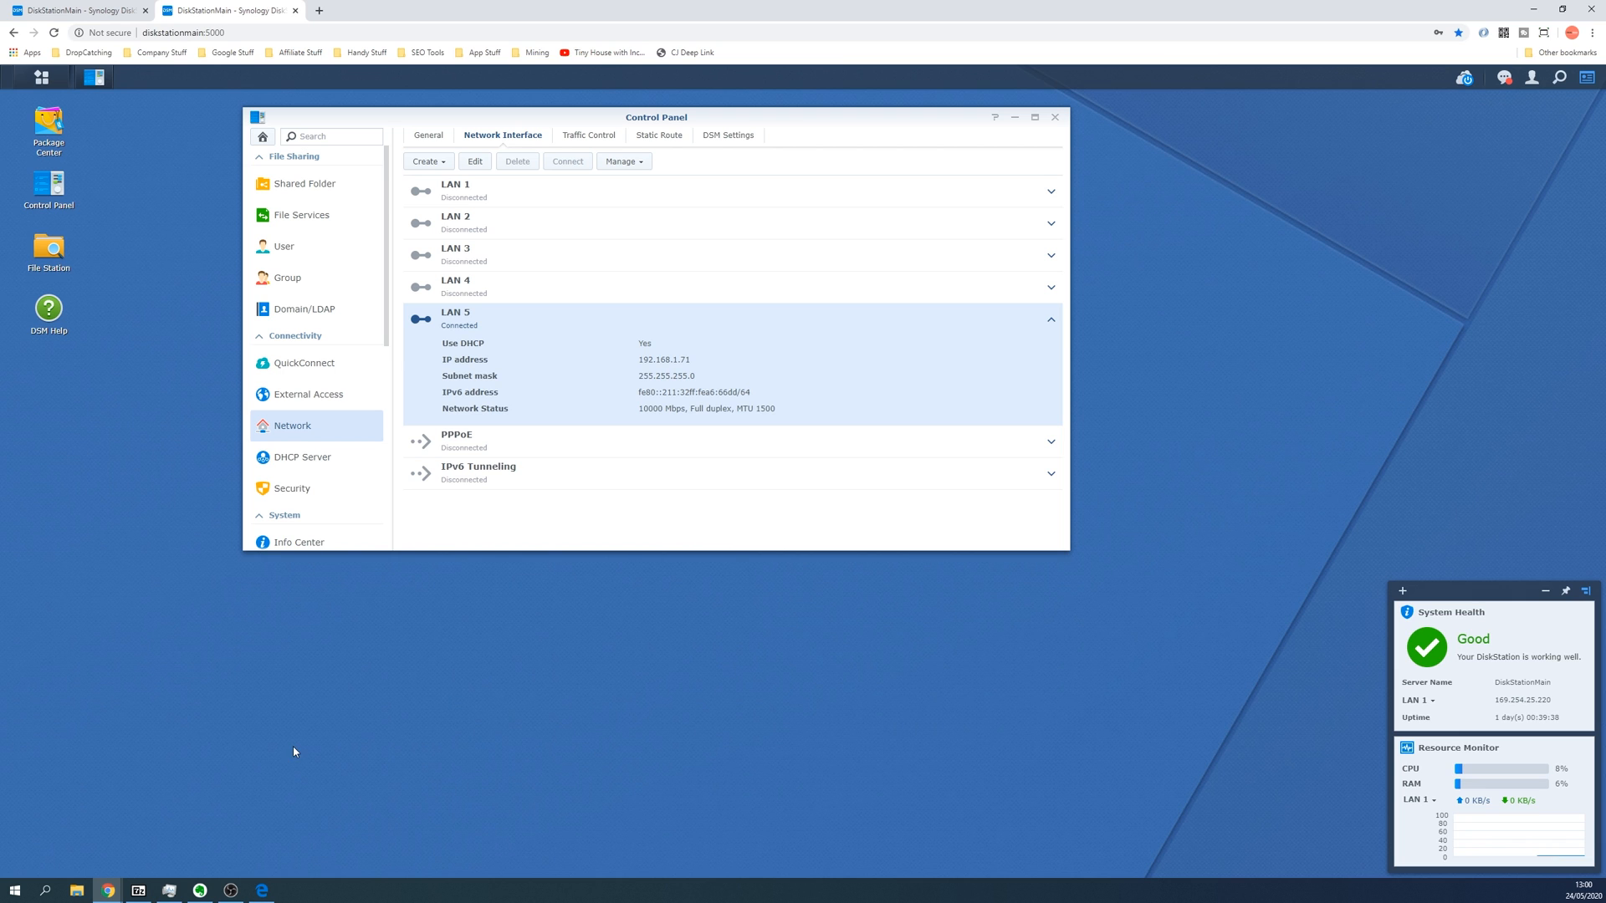
Step: Launch cmd from Start and ping the diskstationmain hostname to reveal its IP
left_click(12, 890)
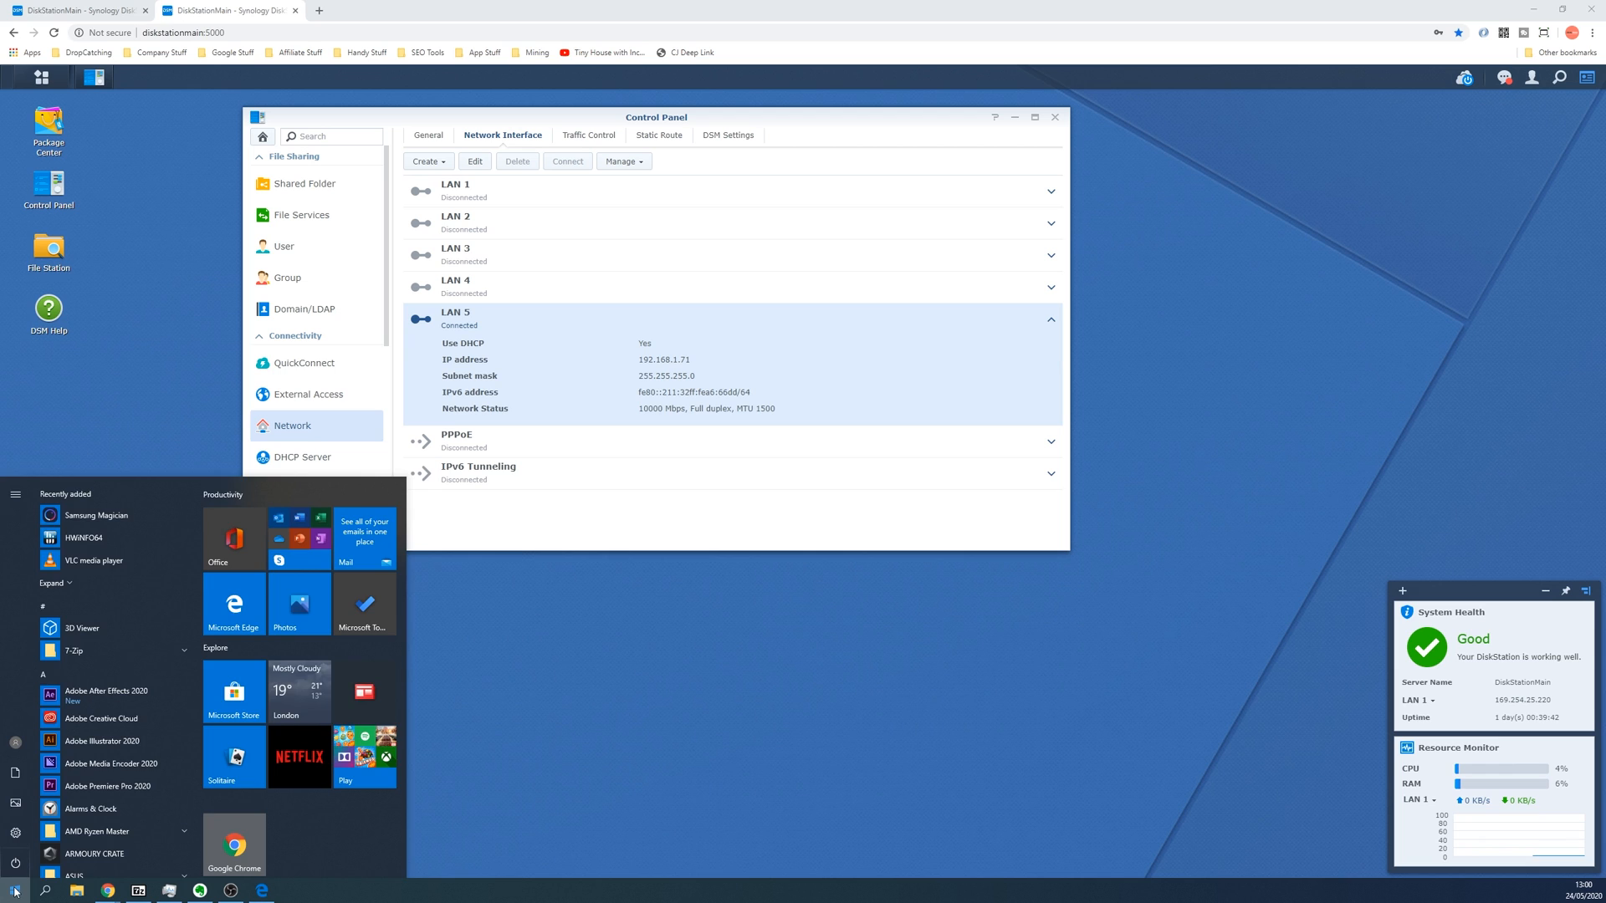
type("cmd")
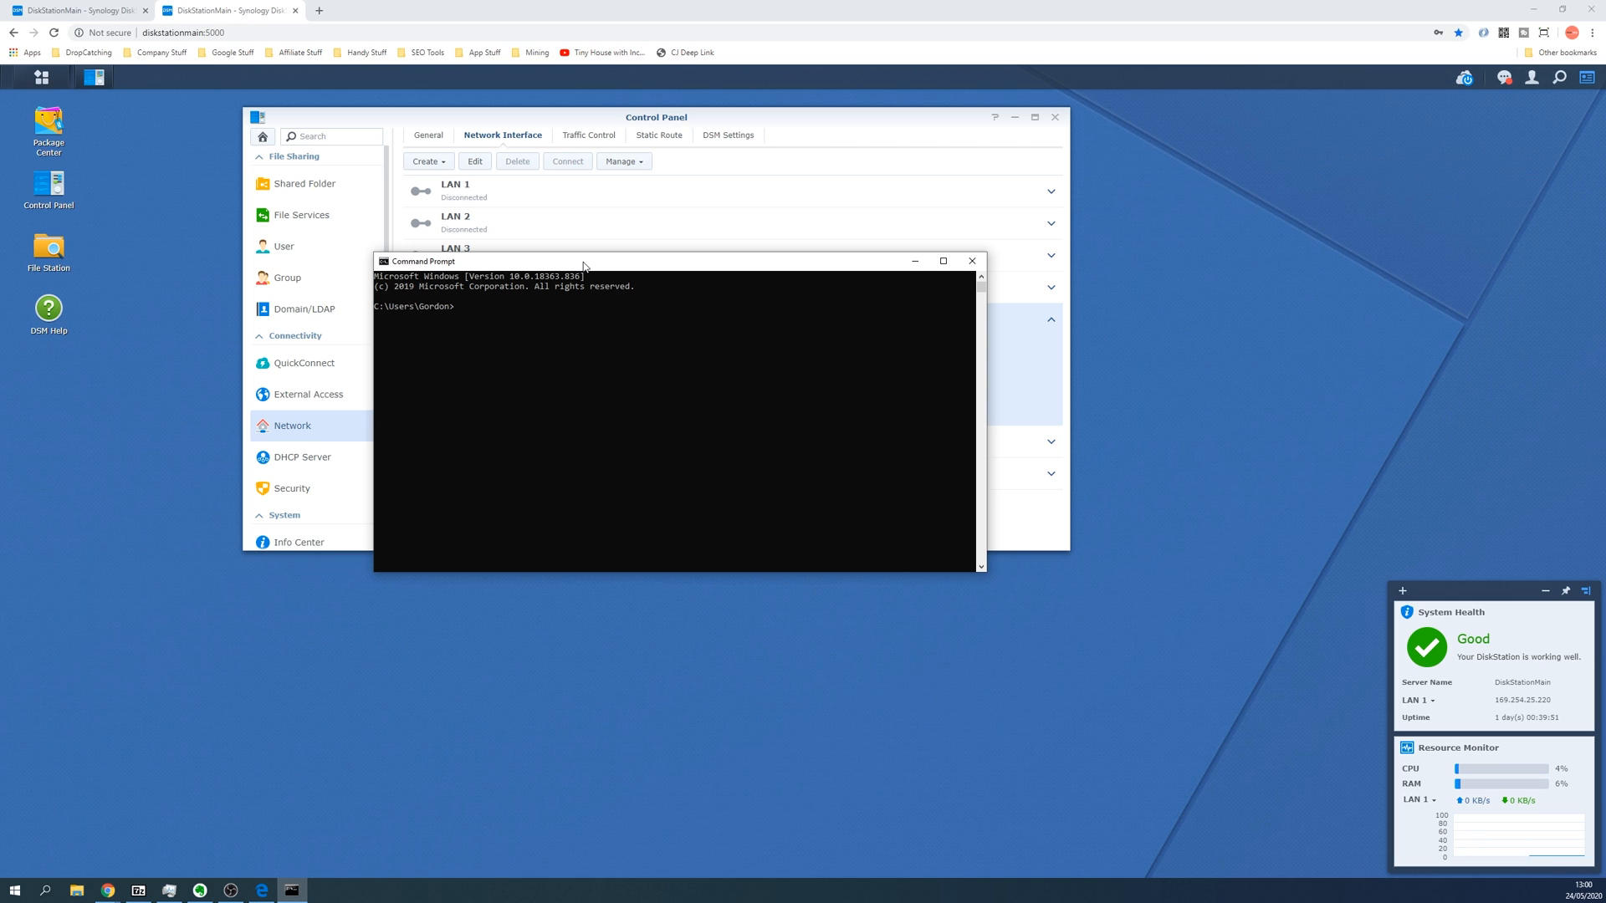
type("ping disksta")
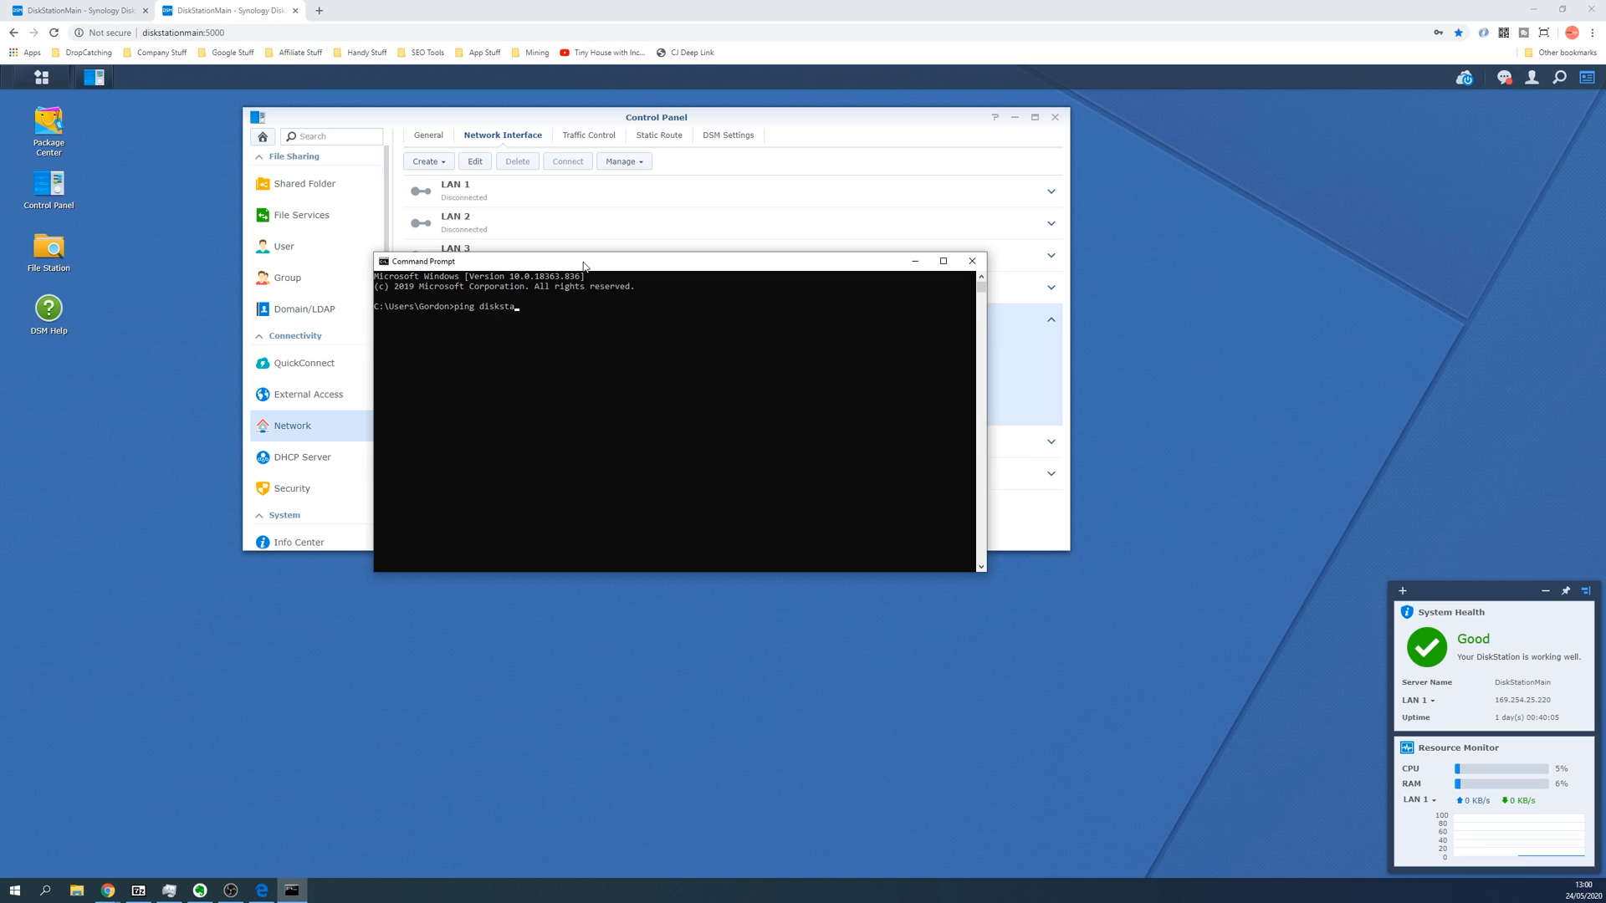
type("tionmain")
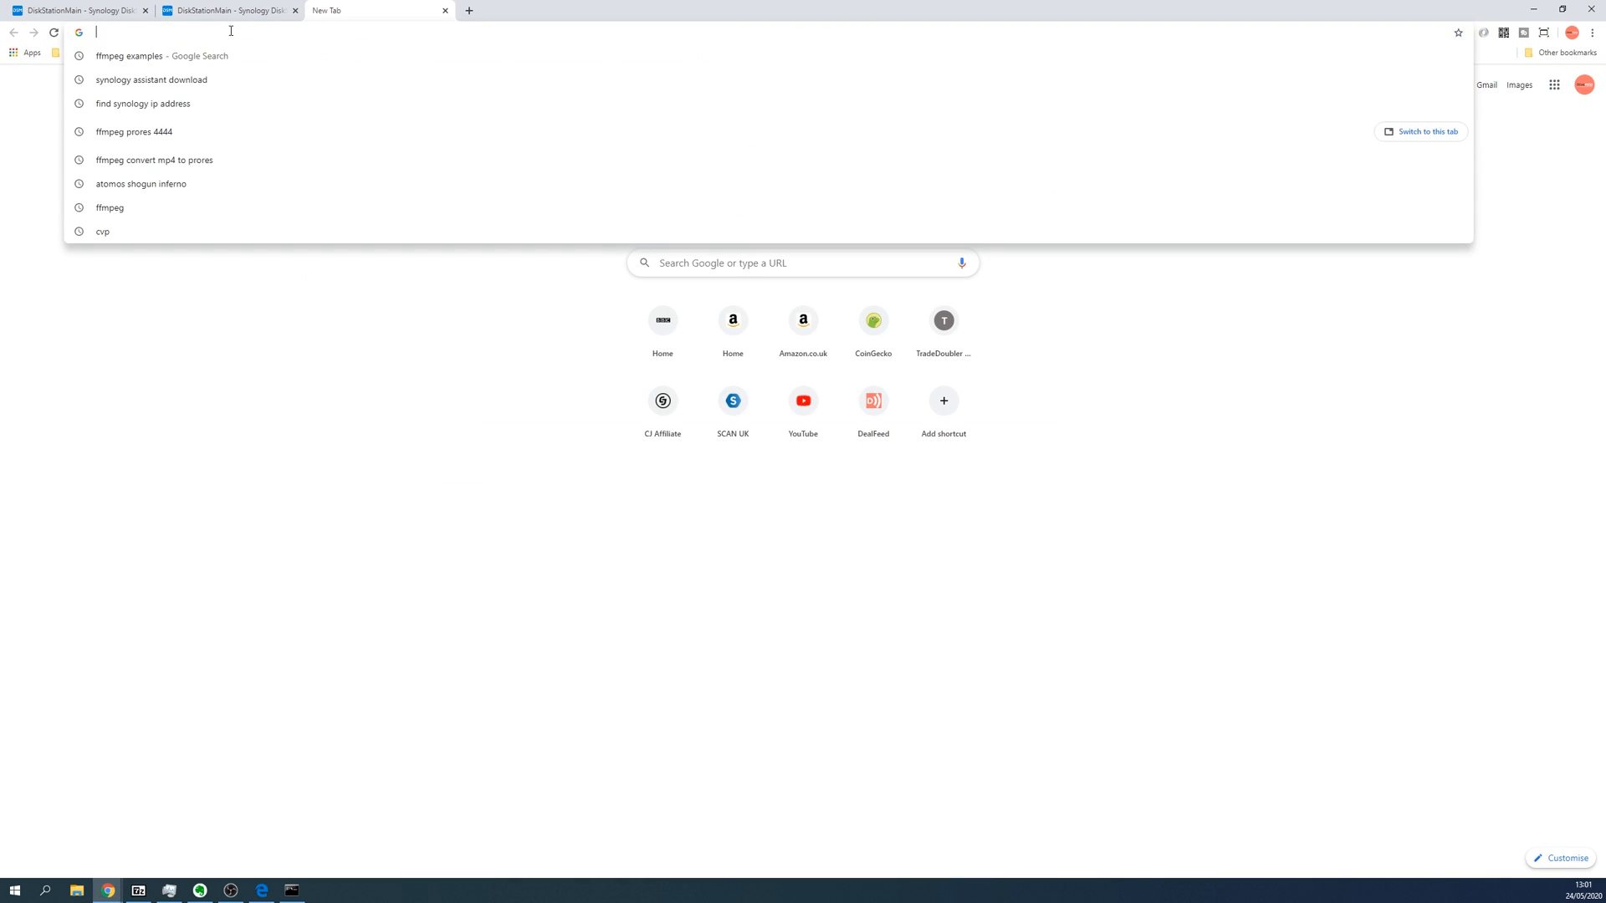
Step: Load the NAS sign-in page at 192.168.1.71:5000, then return to the signed-in DiskStationMain desktop
type("192.168.1.71")
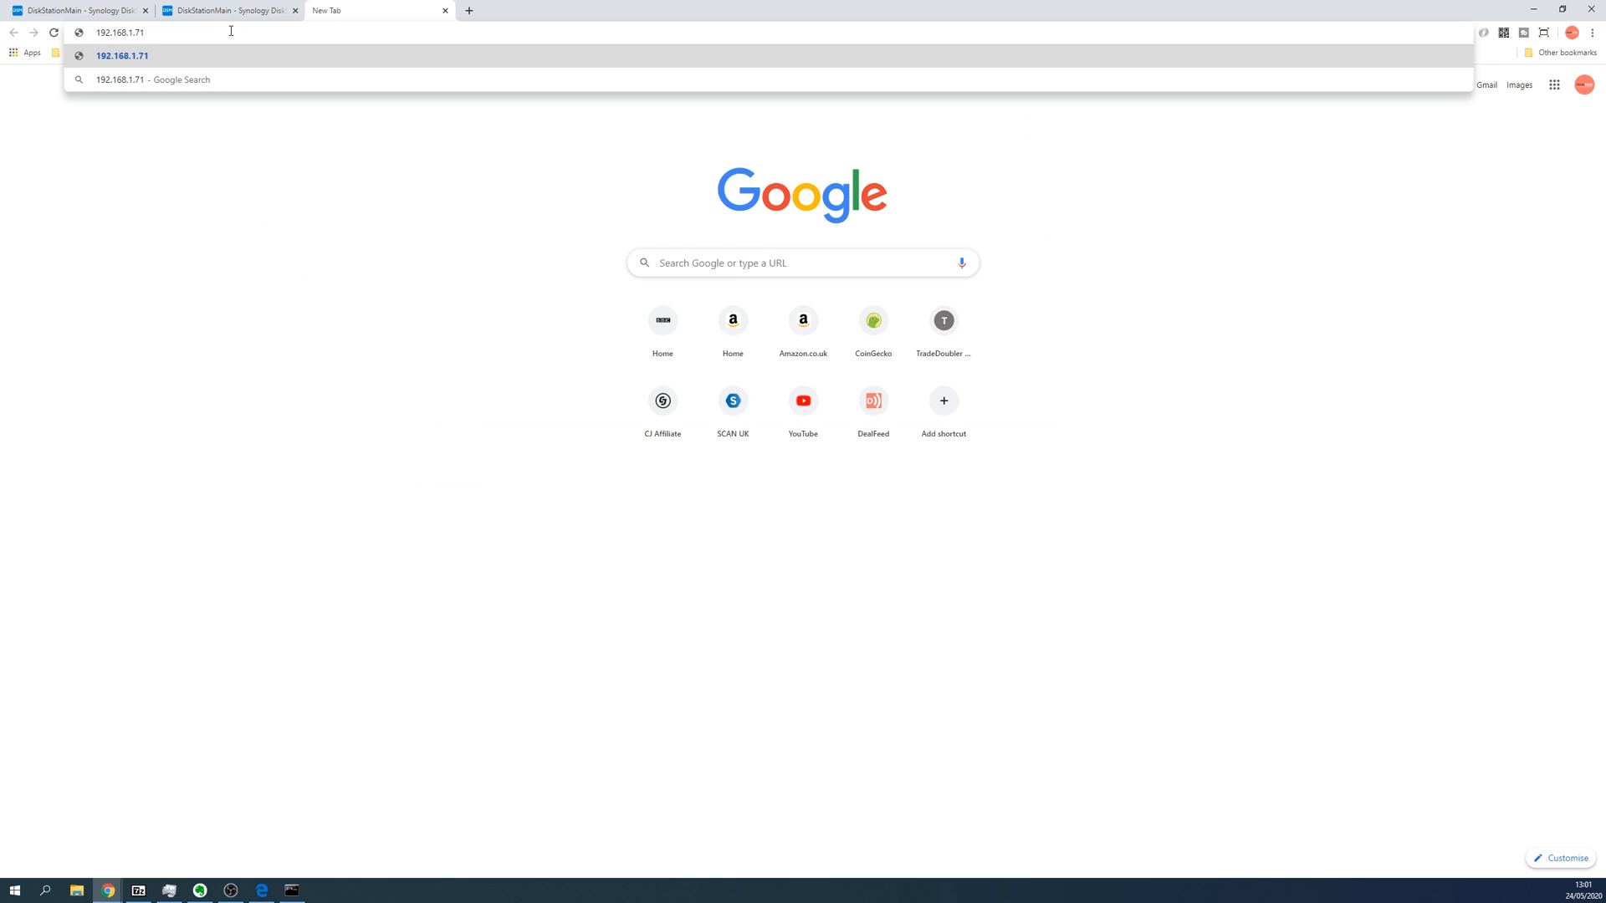
type(":5000")
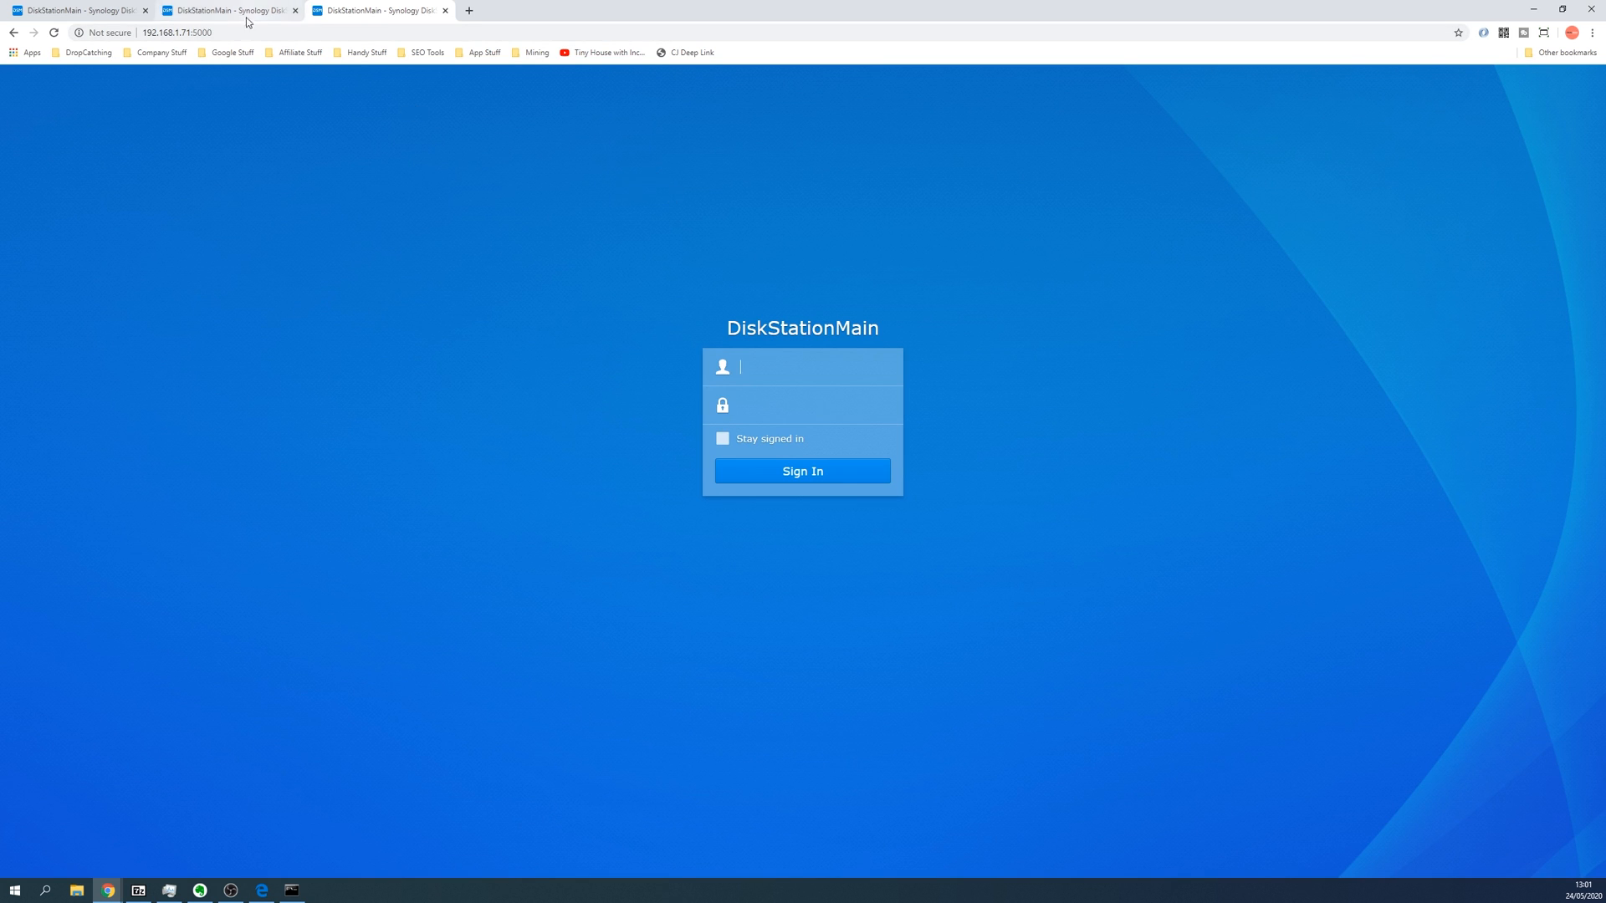
left_click(801, 471)
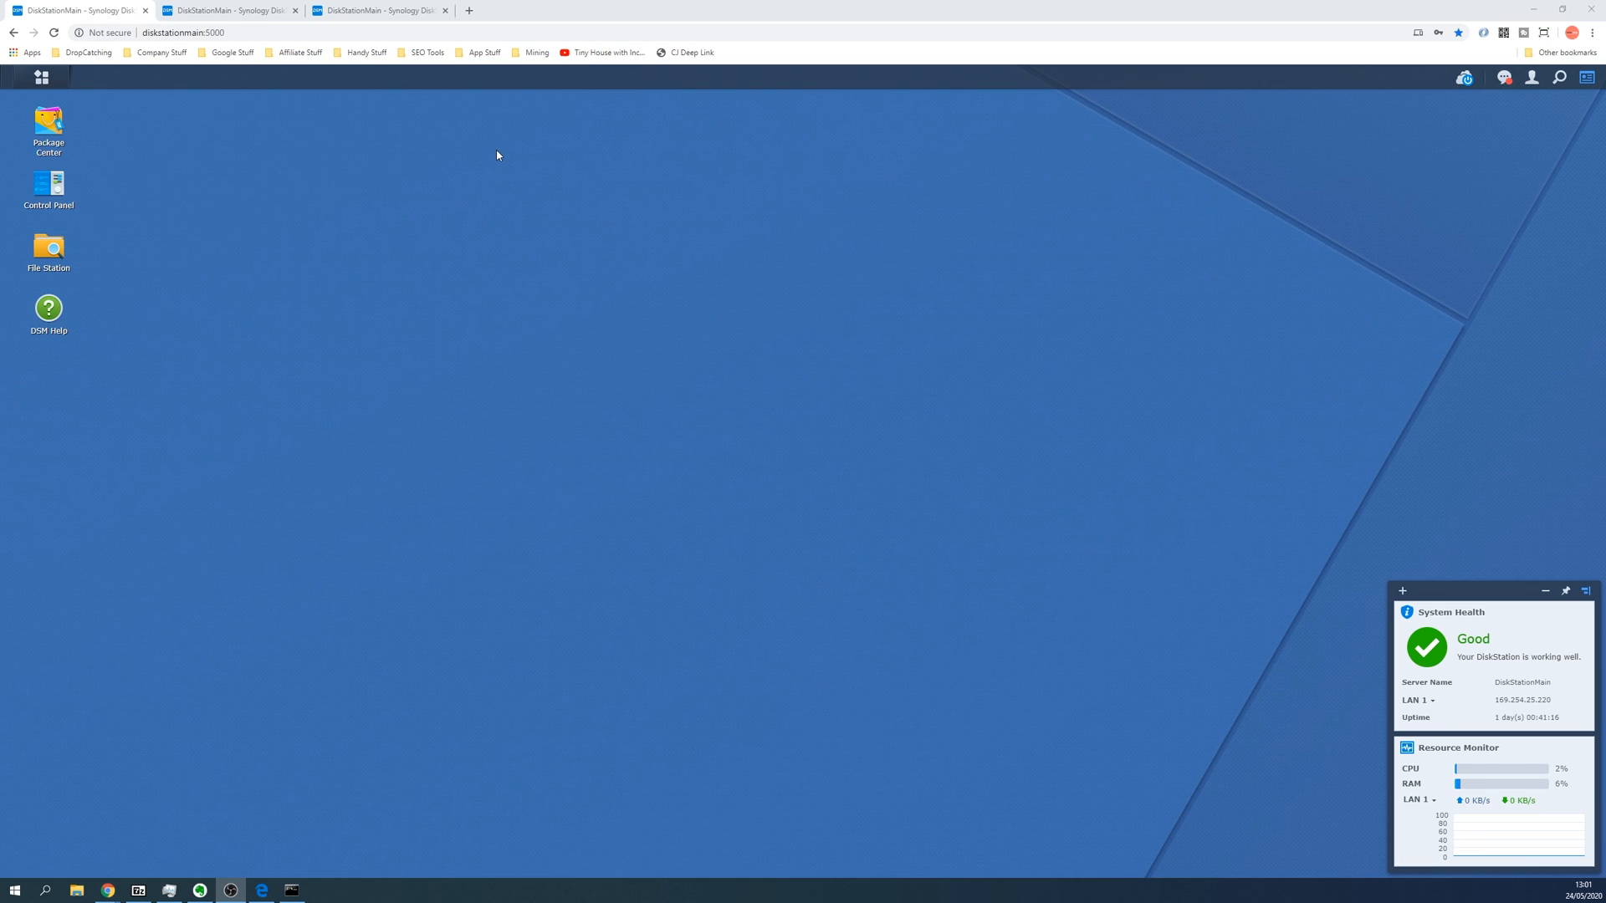
mouse_move(468, 10)
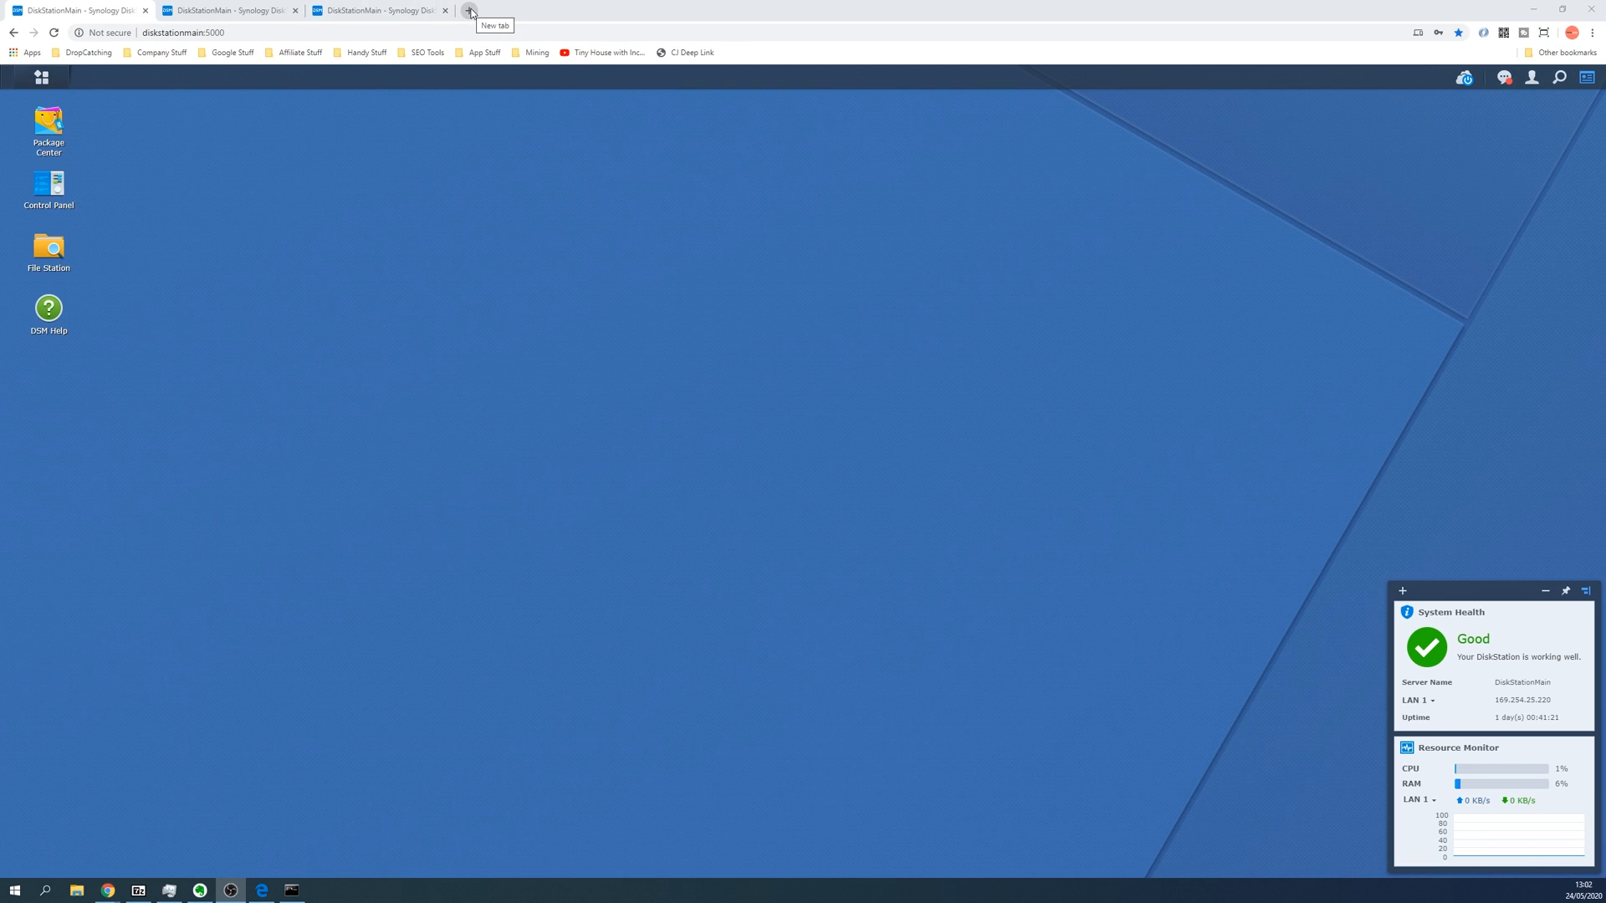
Step: Choose NAS model DS1618+ in Synology Download Center and list its Desktop Utilities, including Synology Assistant
left_click(469, 10)
type("synology.com/en-us/support/download")
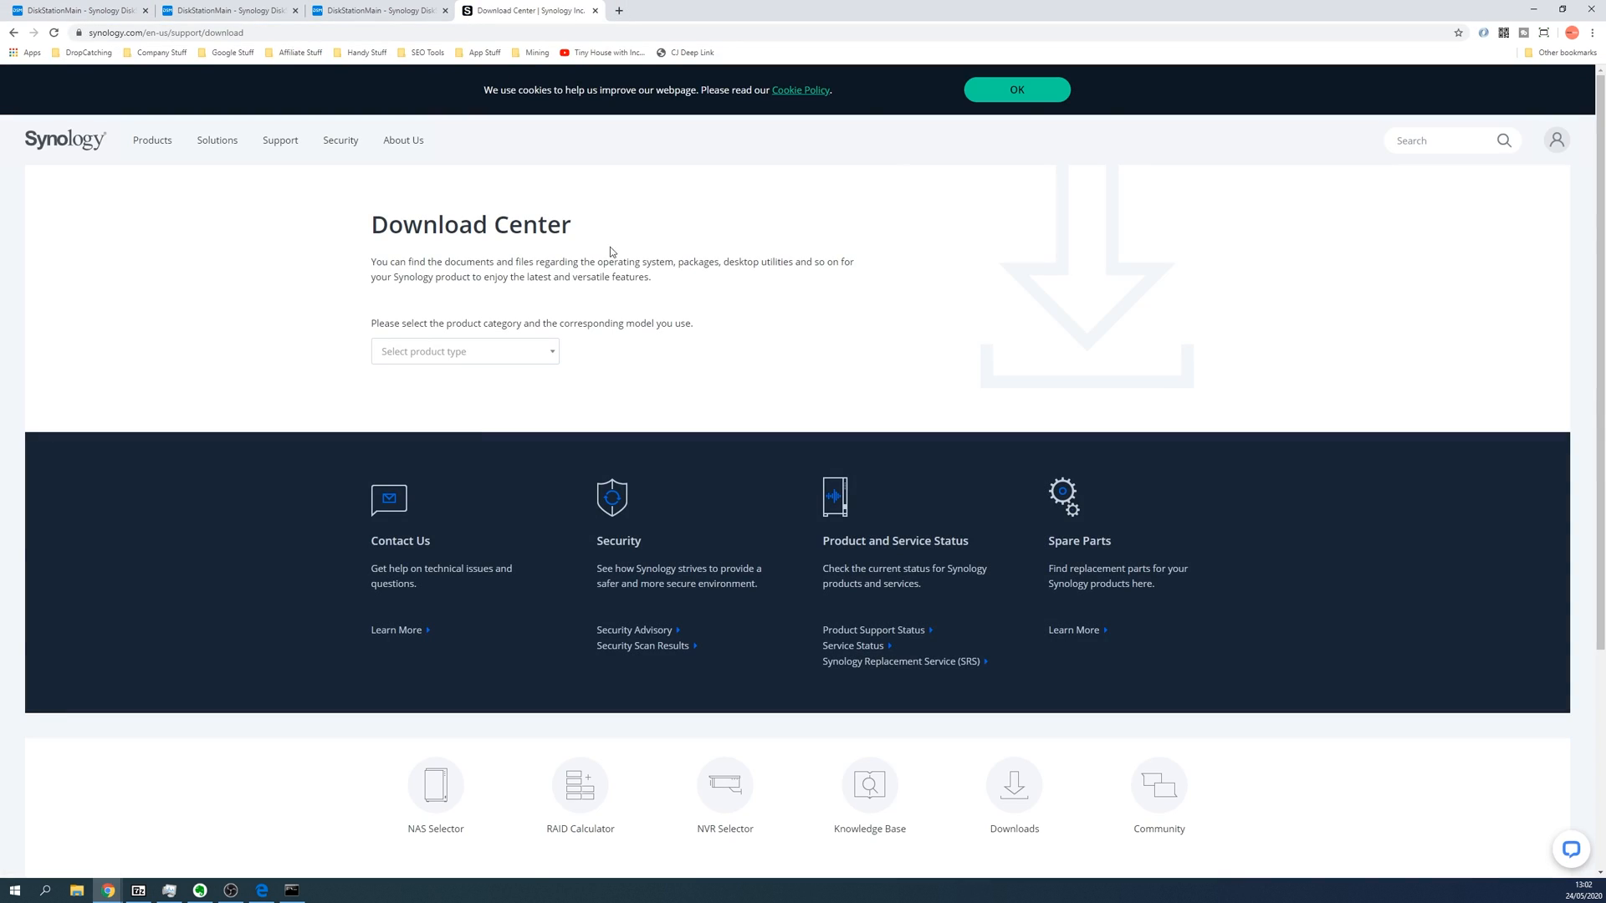
left_click(464, 352)
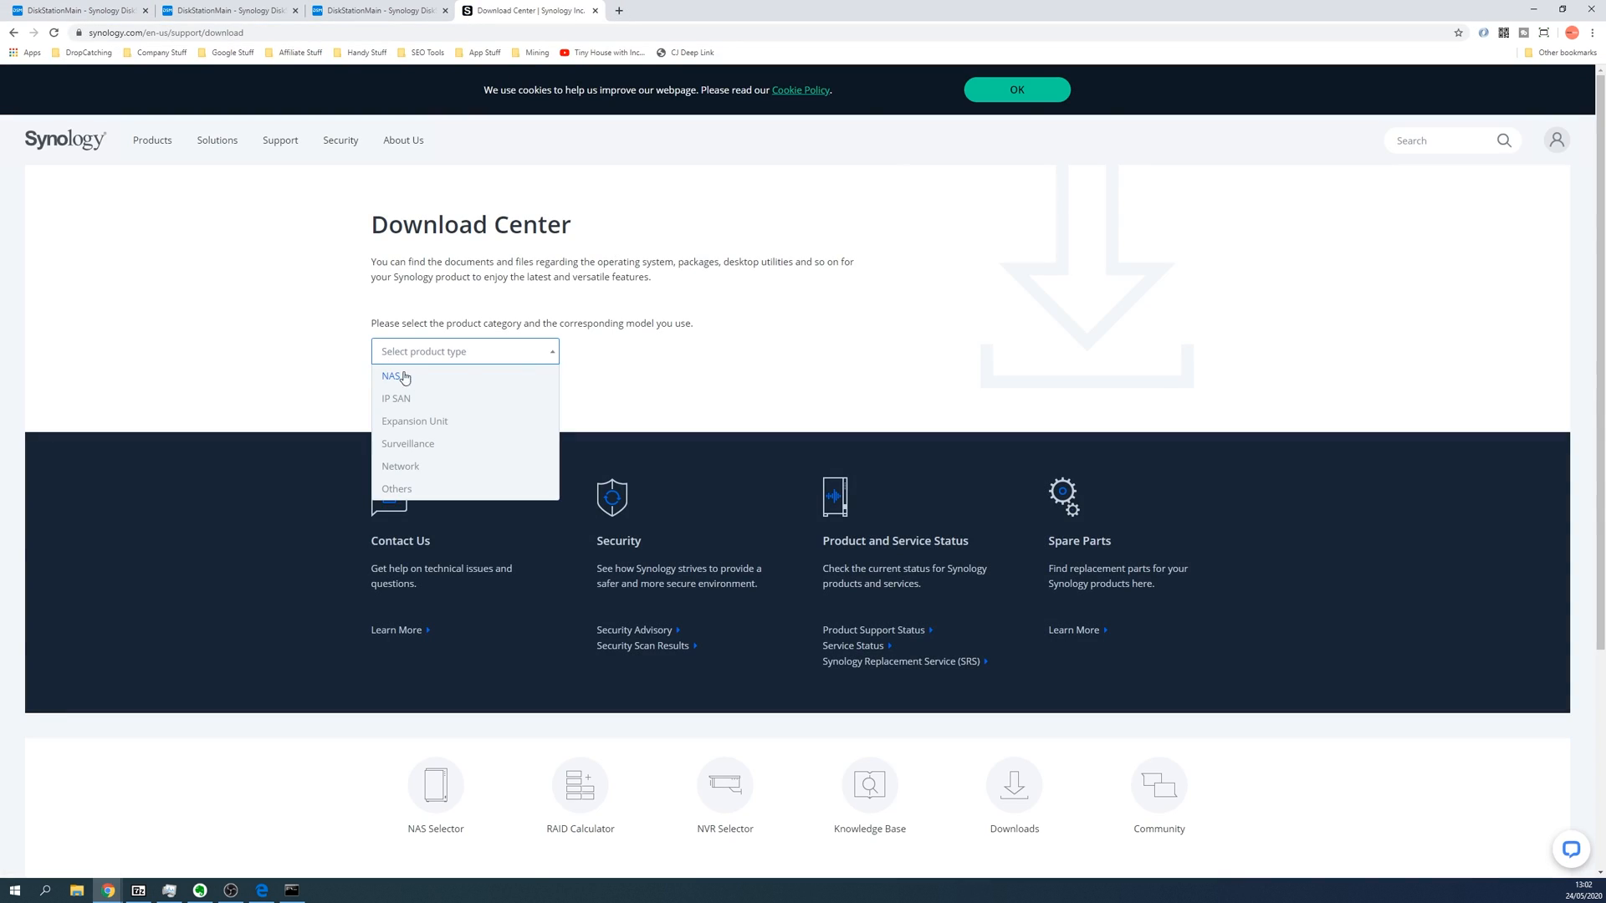
left_click(391, 377)
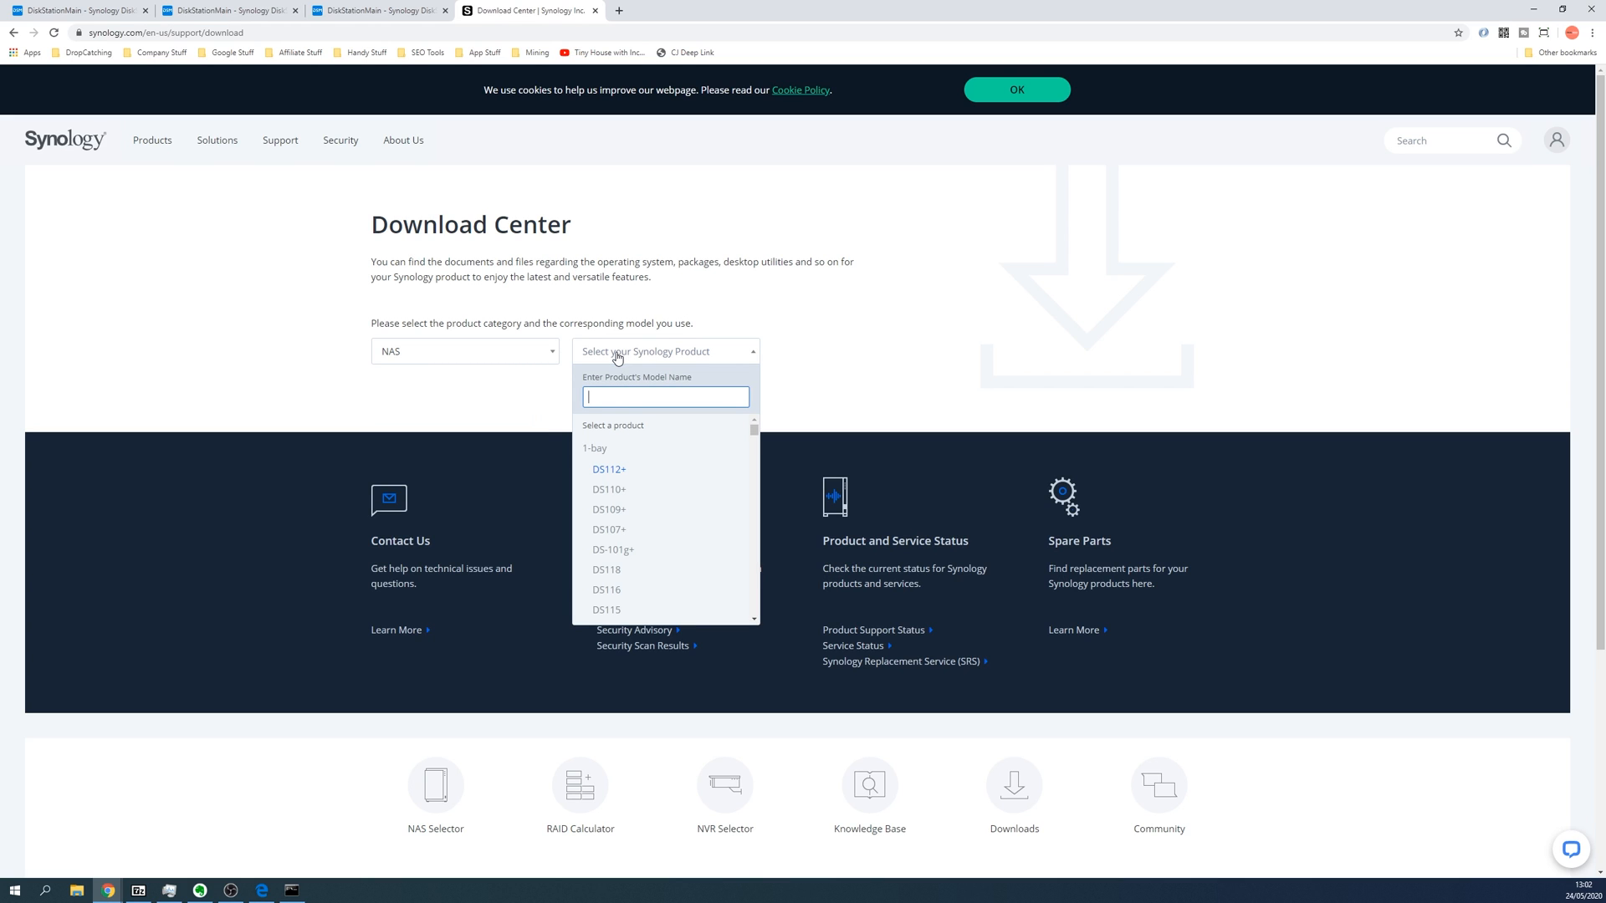
type("ds1618")
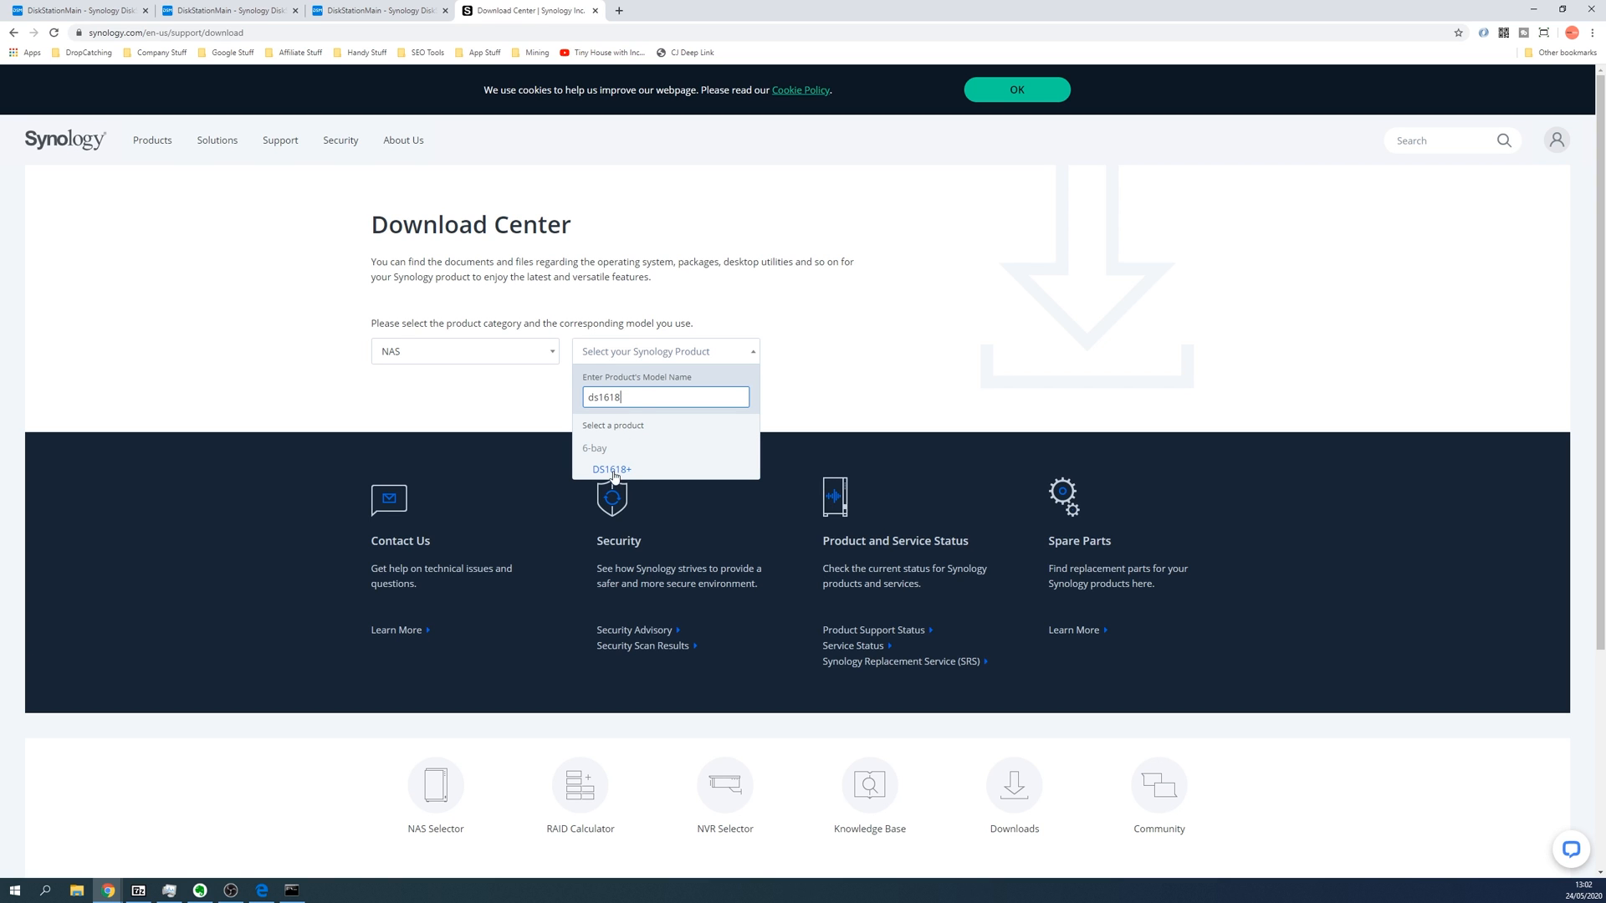
left_click(613, 468)
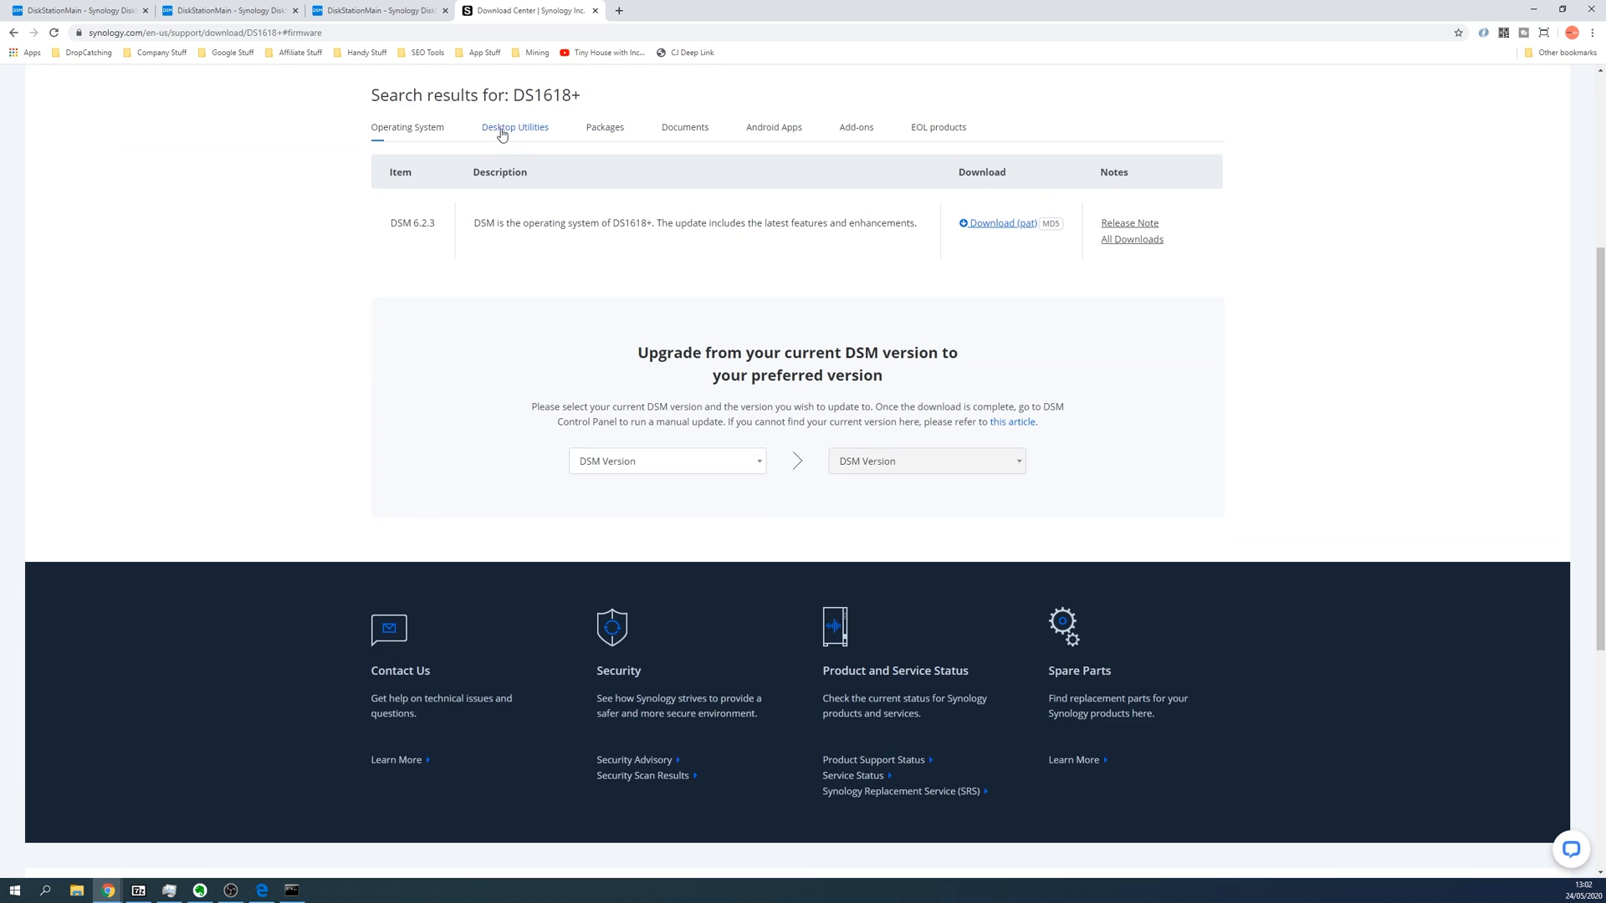
left_click(514, 127)
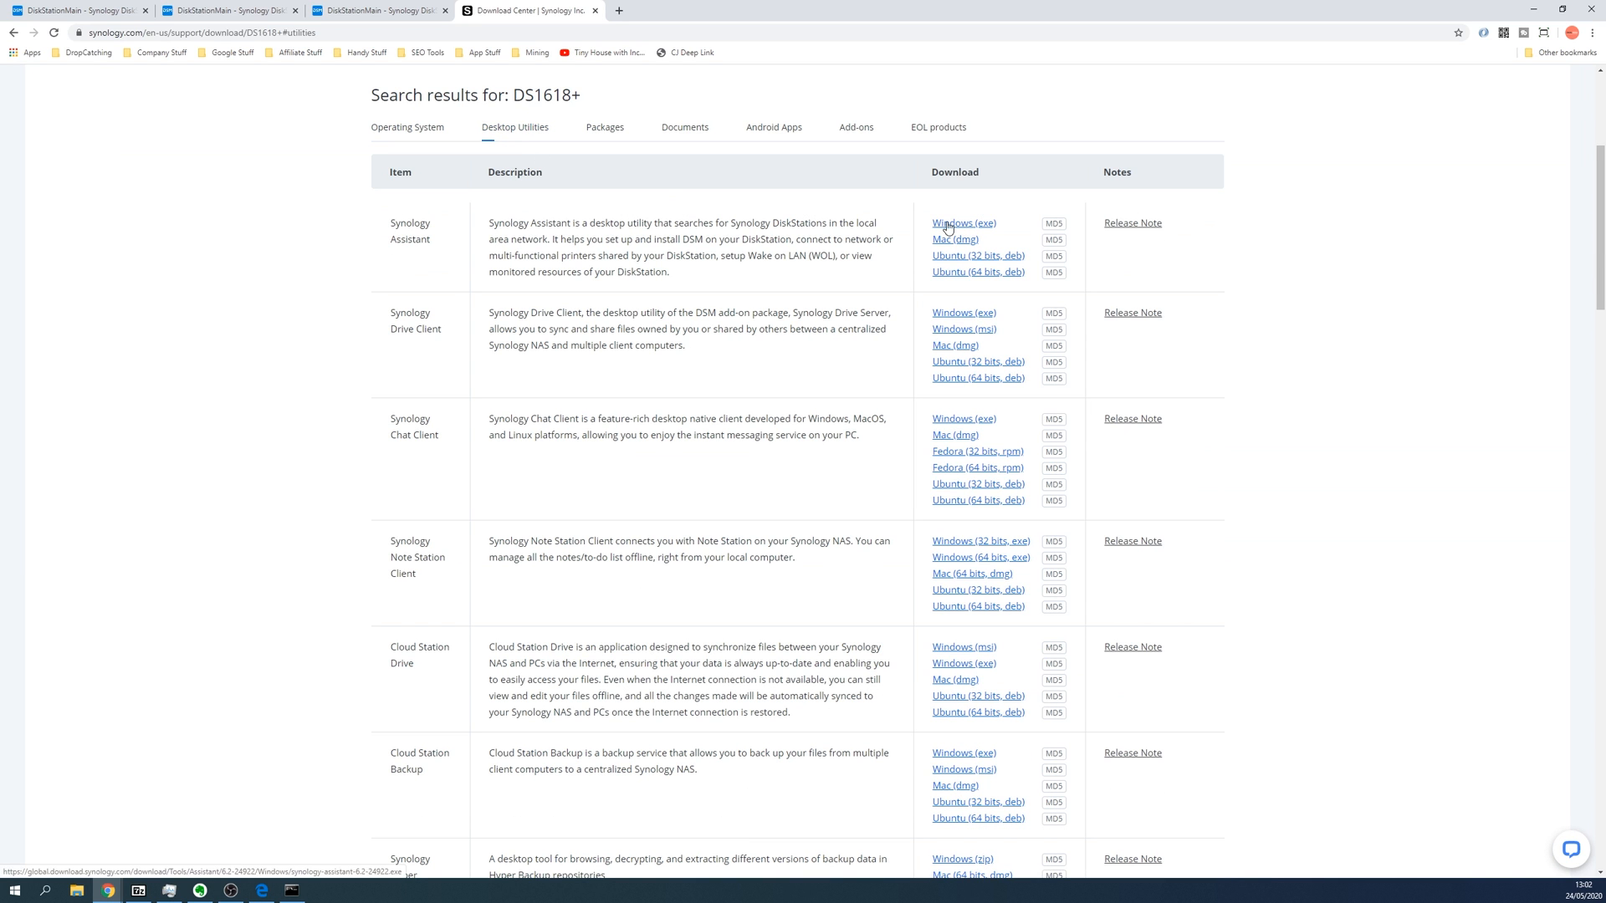
mouse_move(1289, 238)
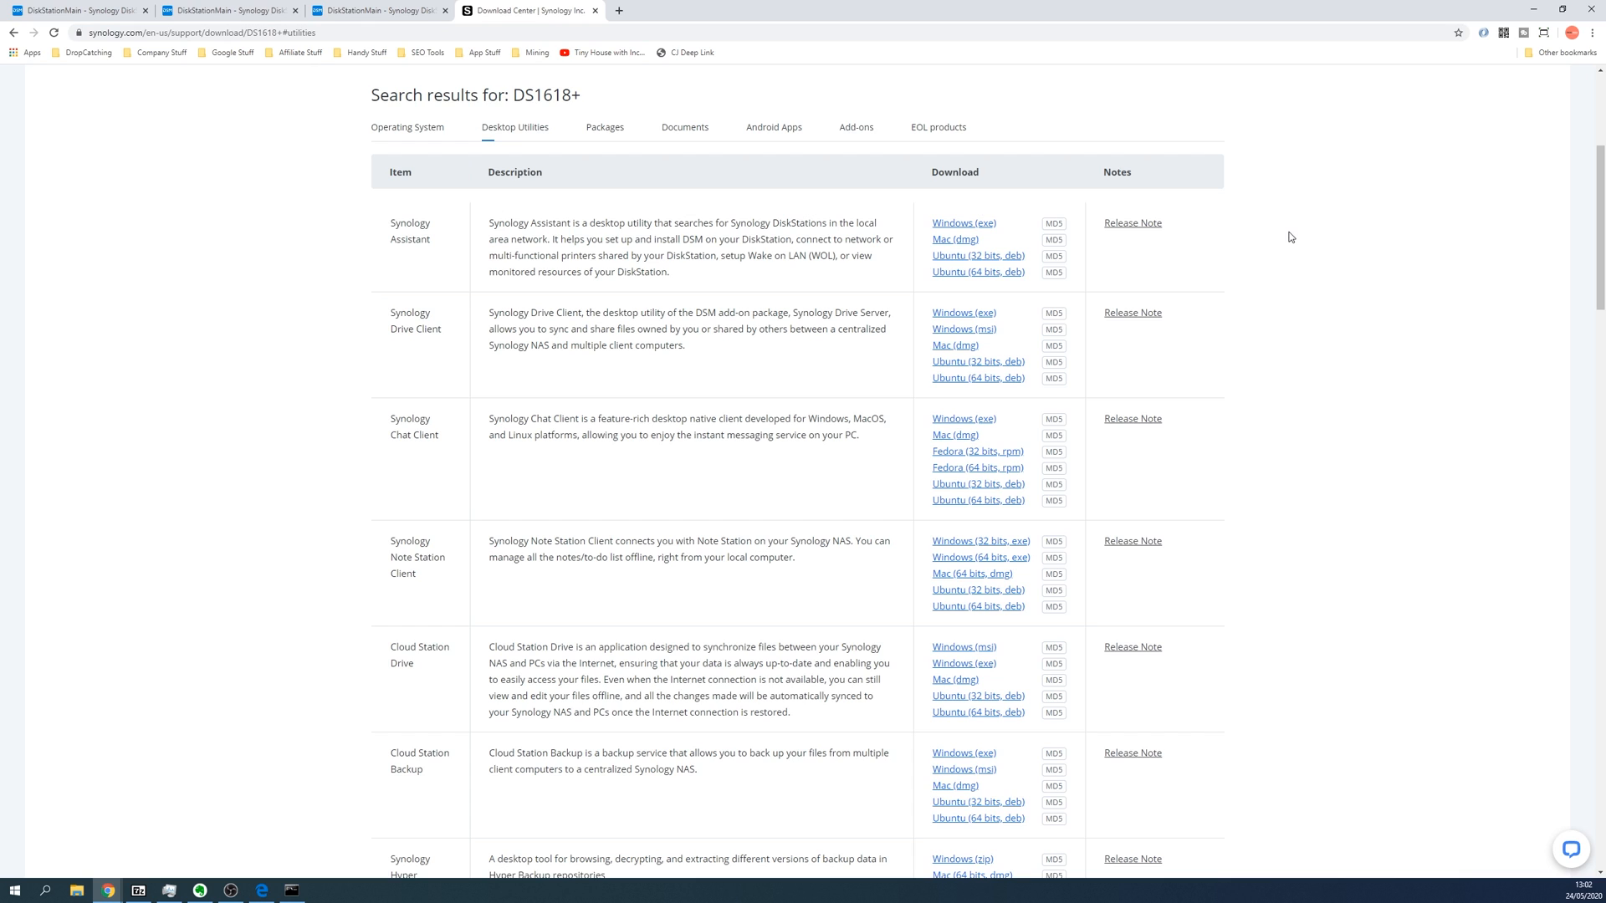
mouse_move(1277, 252)
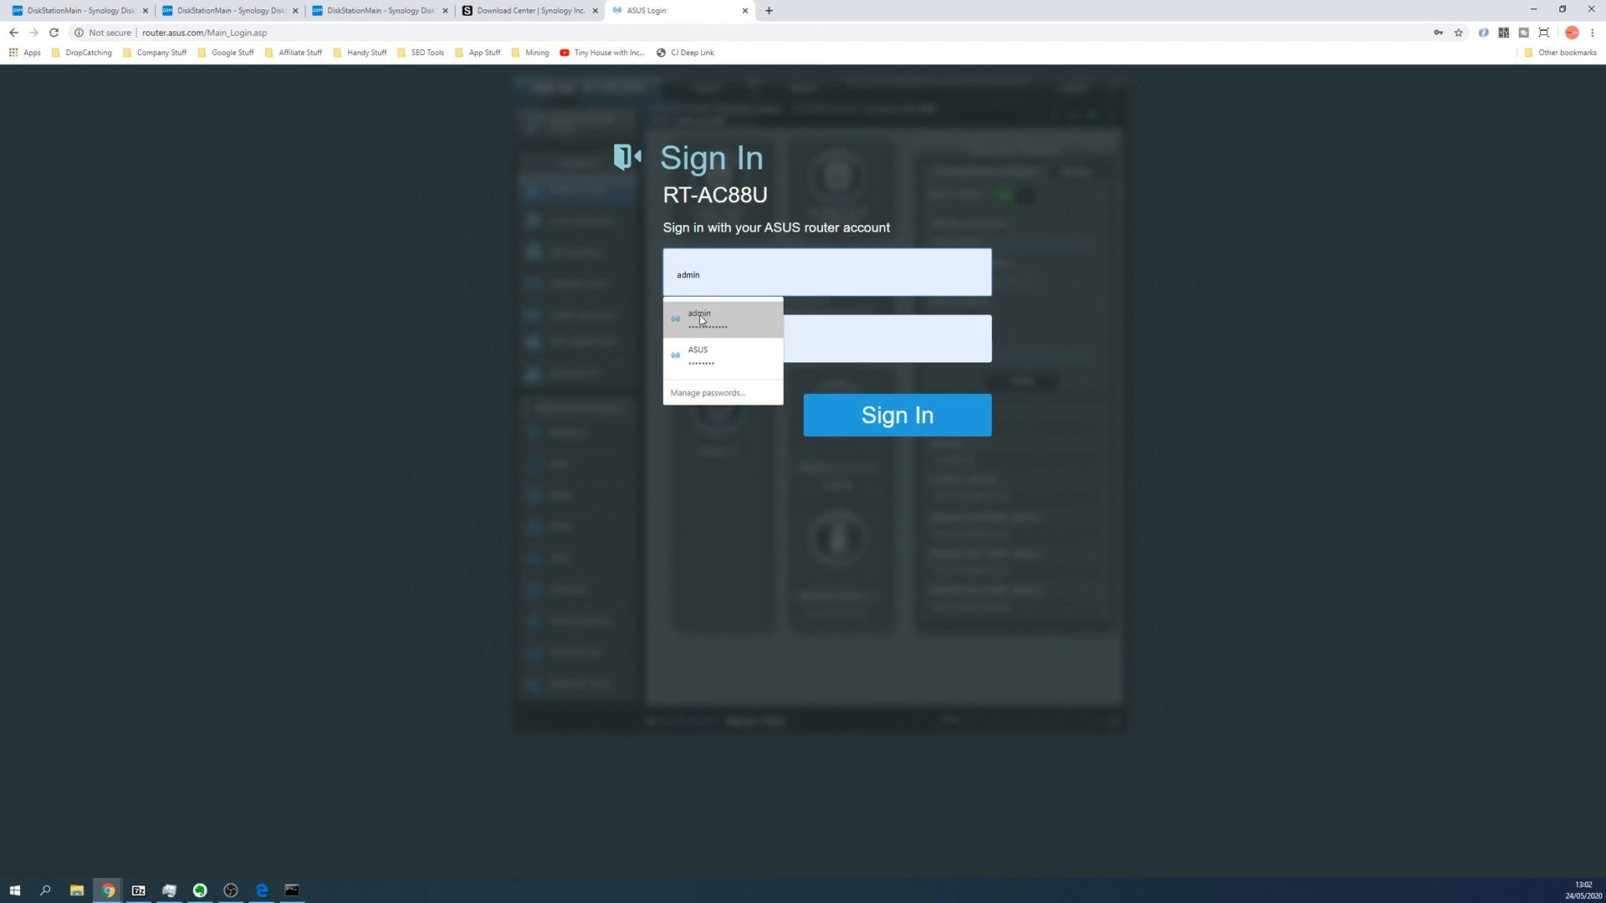
Step: Sign in to router.asus.com with saved credentials and view the connected clients list showing the DiskStation
left_click(723, 318)
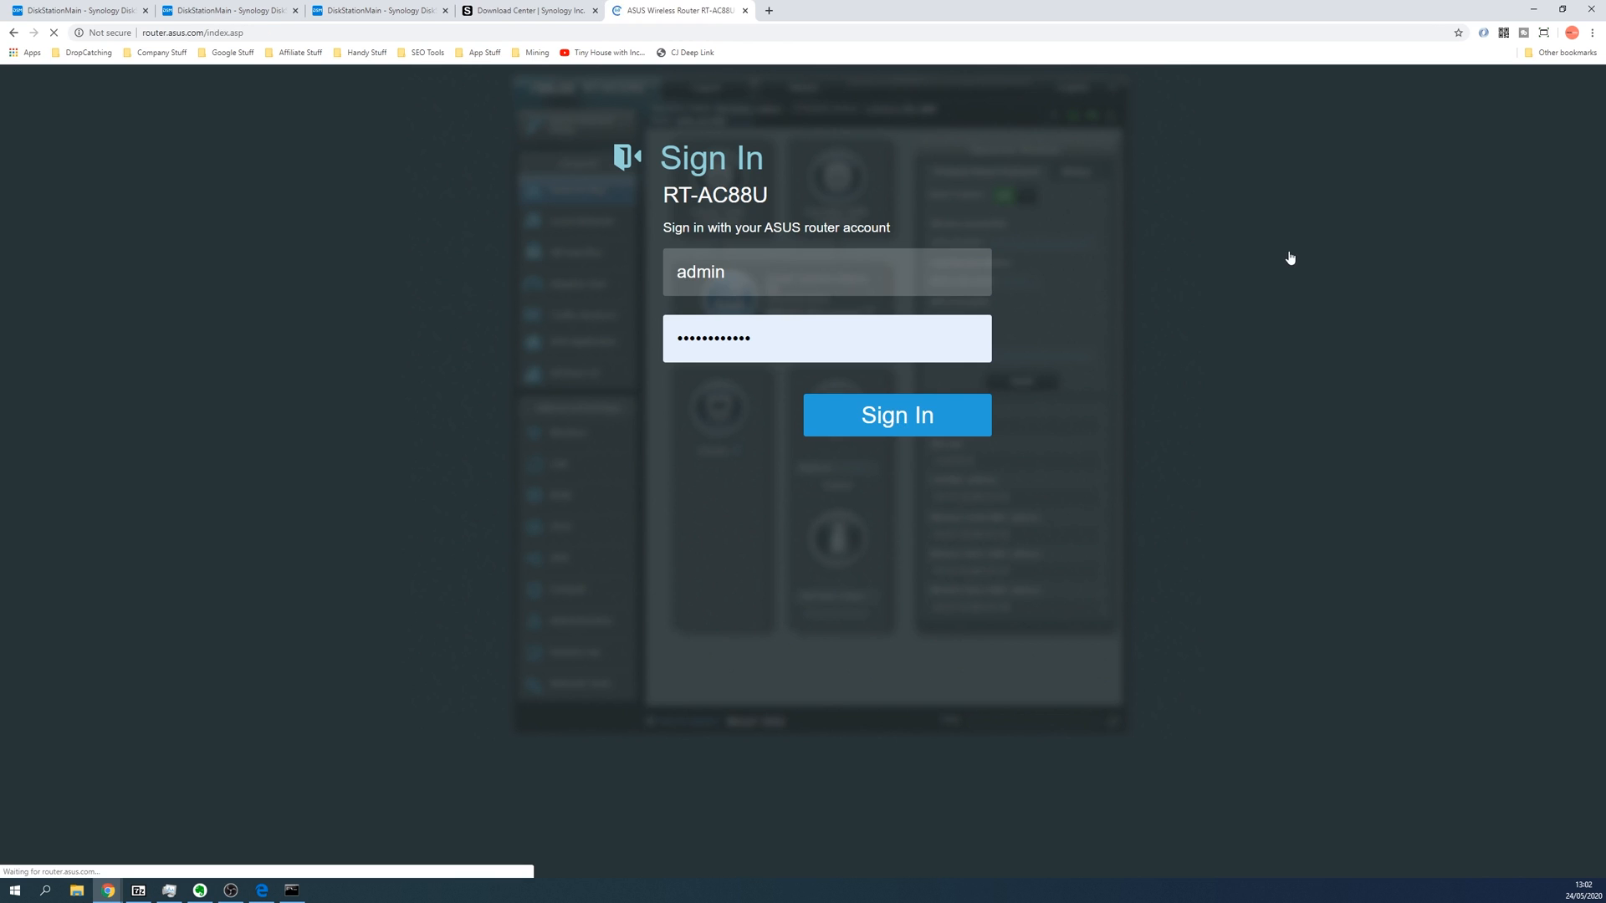
left_click(896, 415)
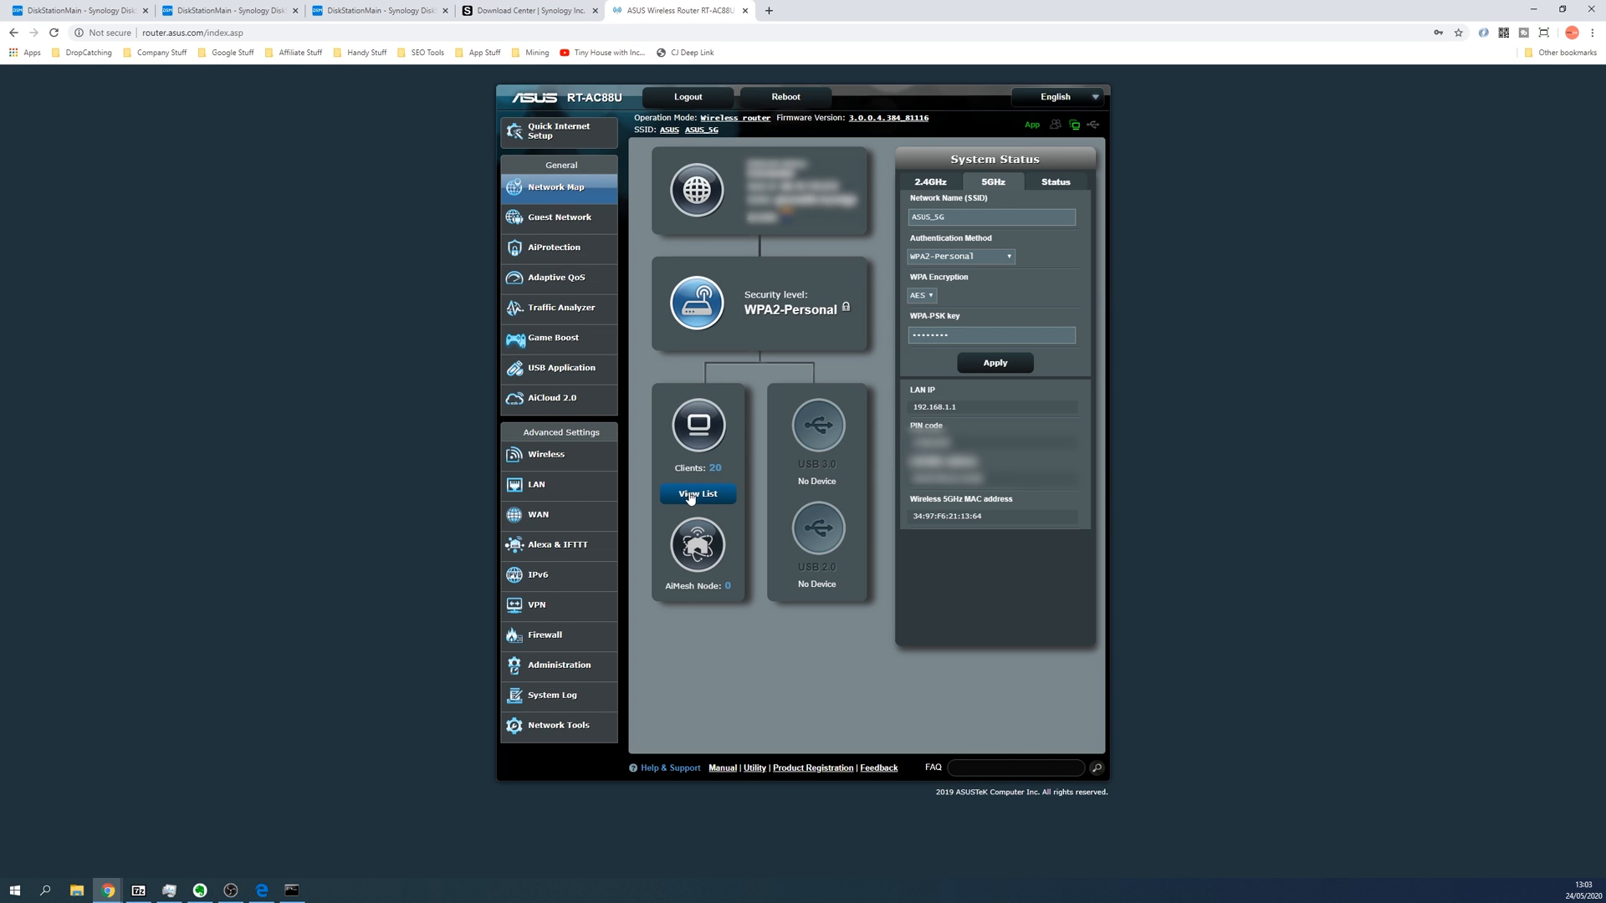
left_click(698, 496)
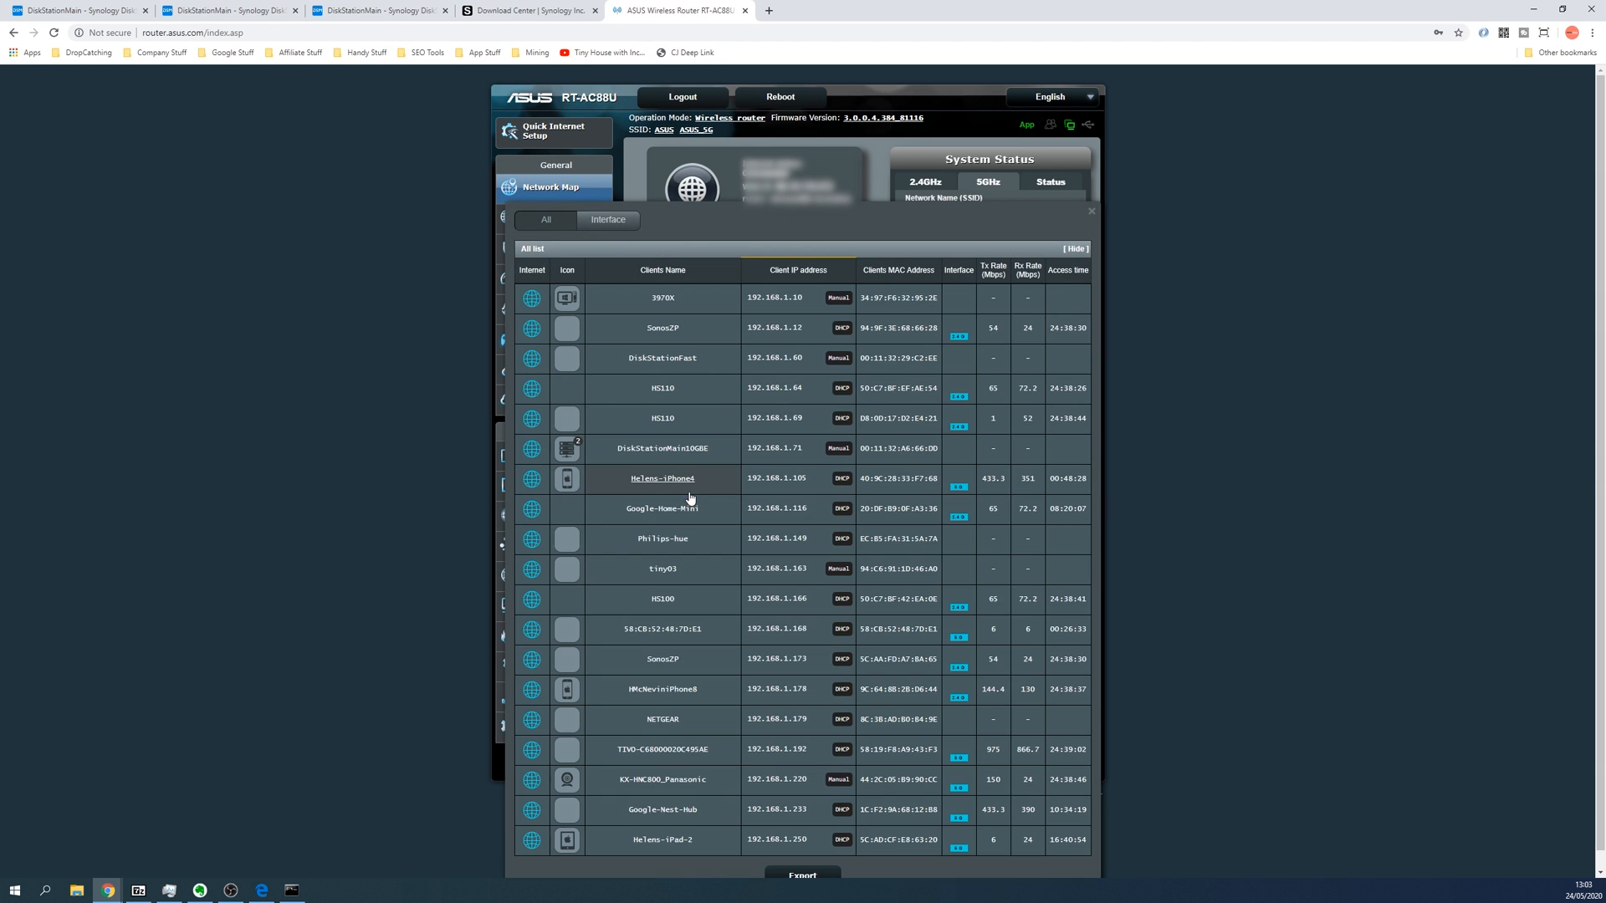